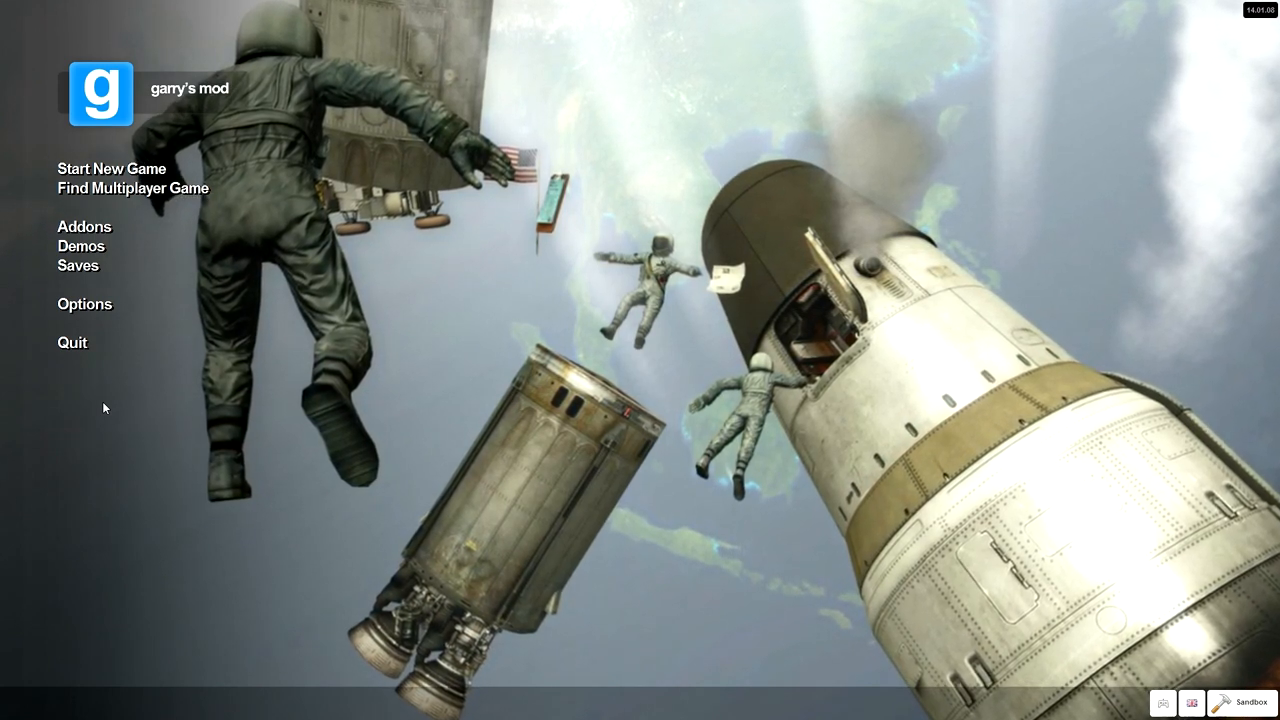
# Browse multiplayer gamemodes, view Trouble in Terrorist Town servers, and search '[NP'
pyautogui.click(133, 188)
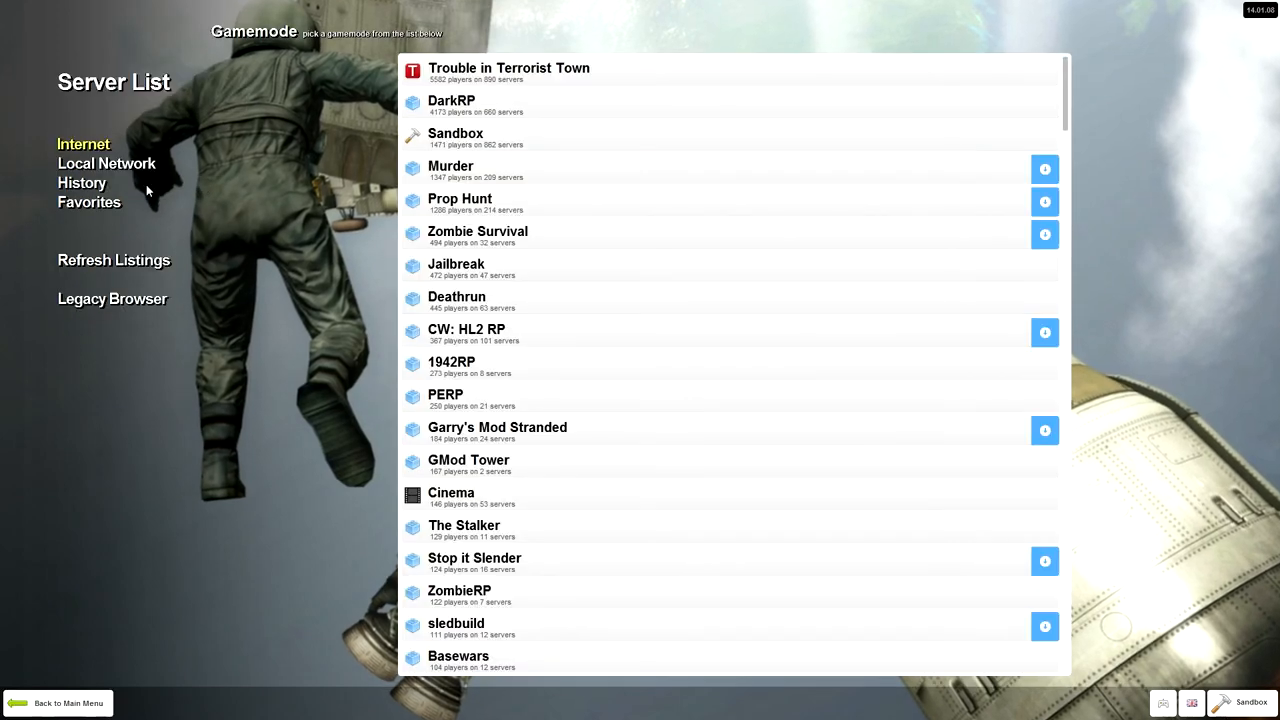
pyautogui.click(451, 100)
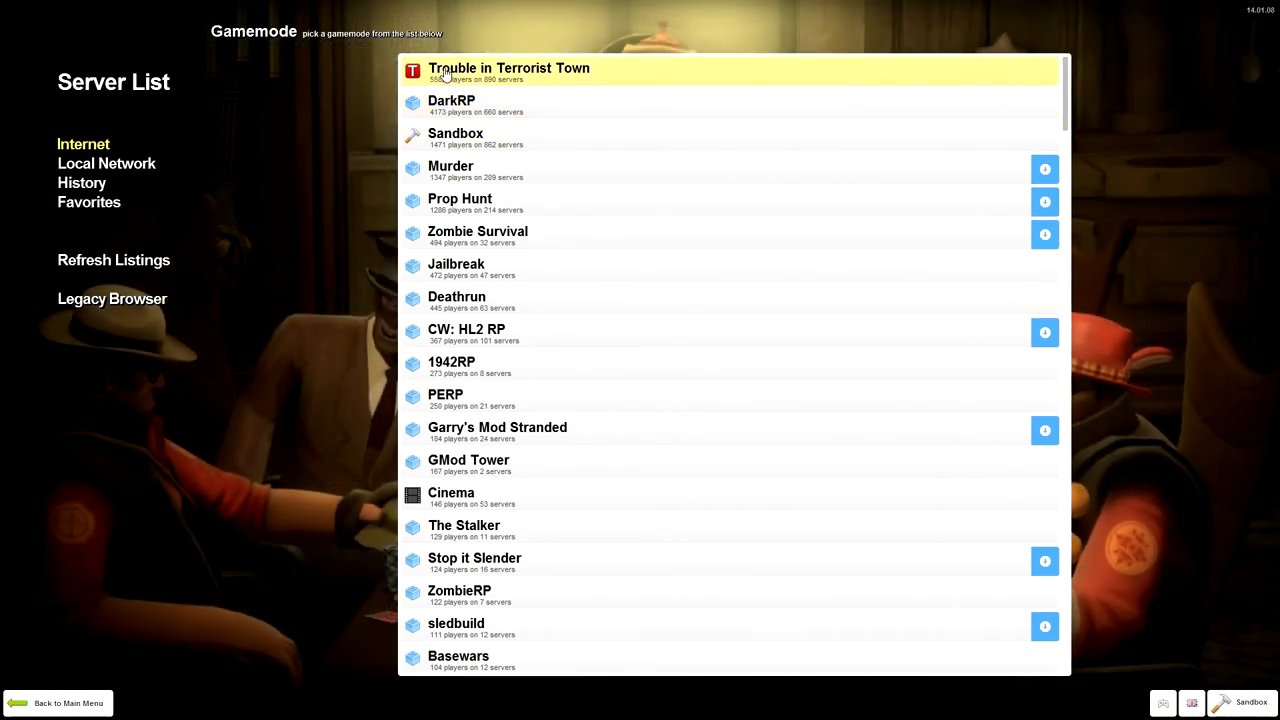
pyautogui.click(509, 68)
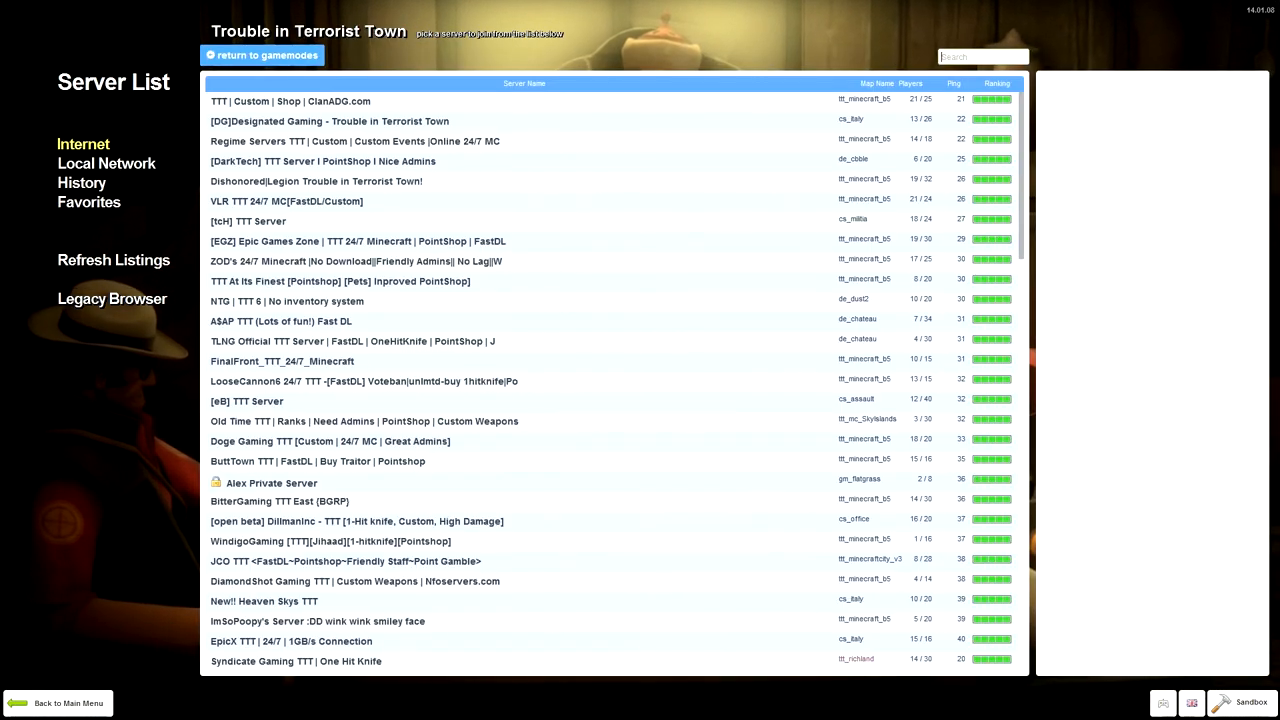
pyautogui.write('[NP')
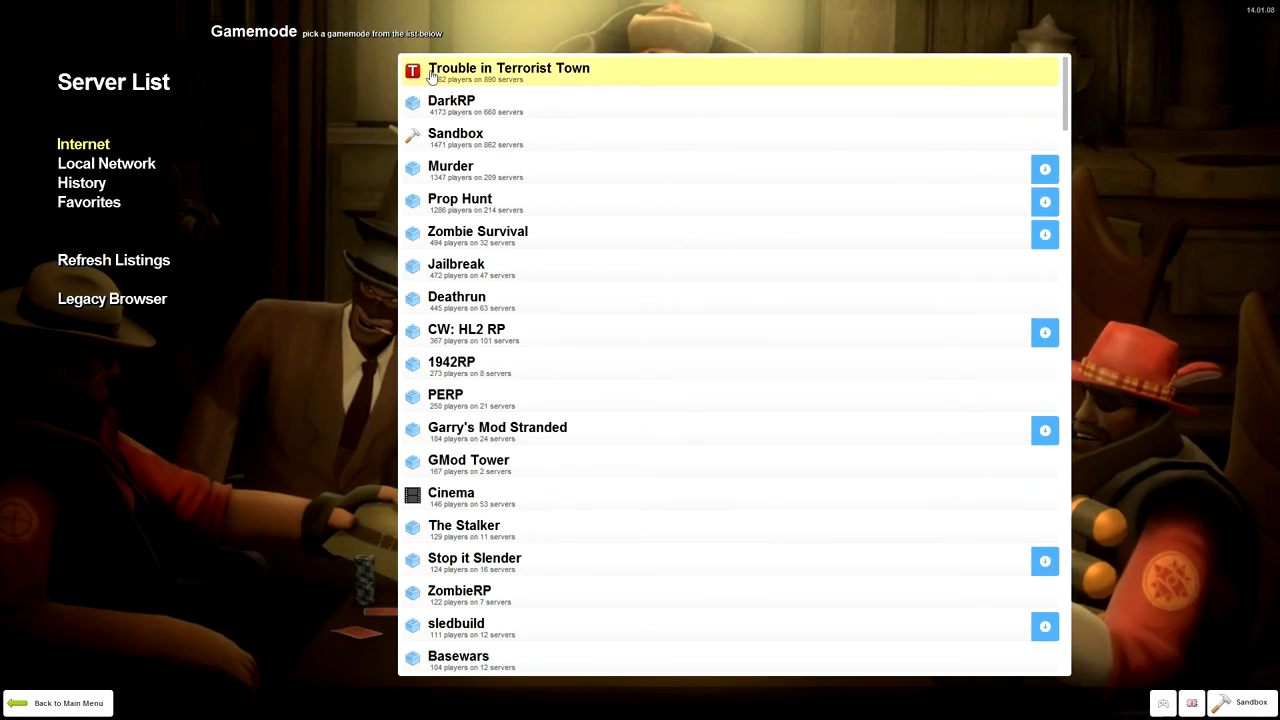
pyautogui.moveTo(505, 100)
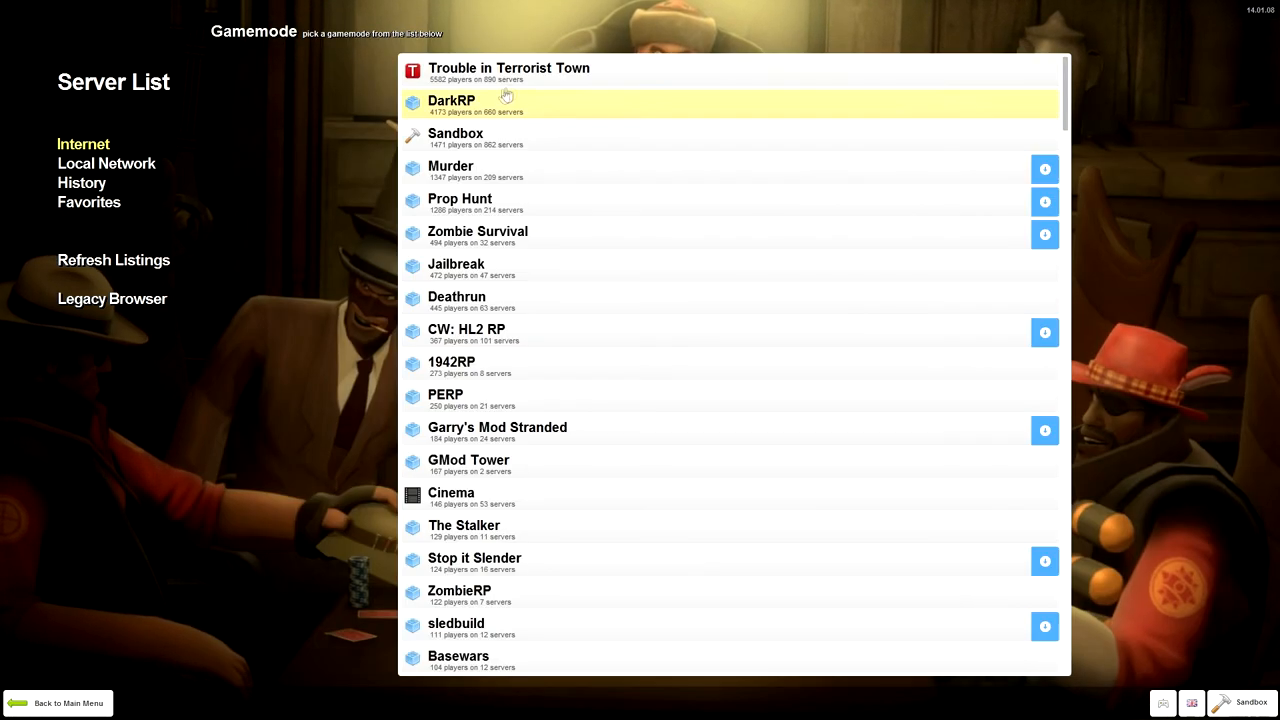
# Open the DarkRP server list filtered to the [NP] Nova RP server
pyautogui.click(451, 100)
pyautogui.write('[np')
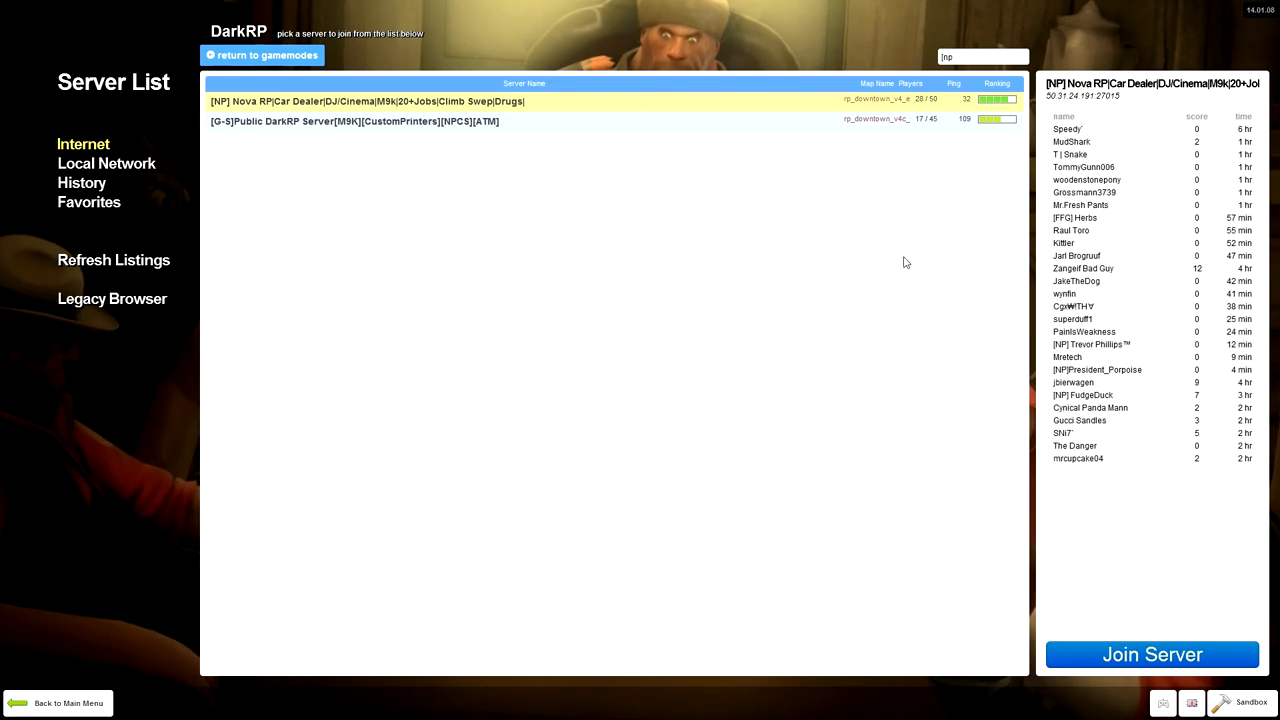
pyautogui.moveTo(1087, 525)
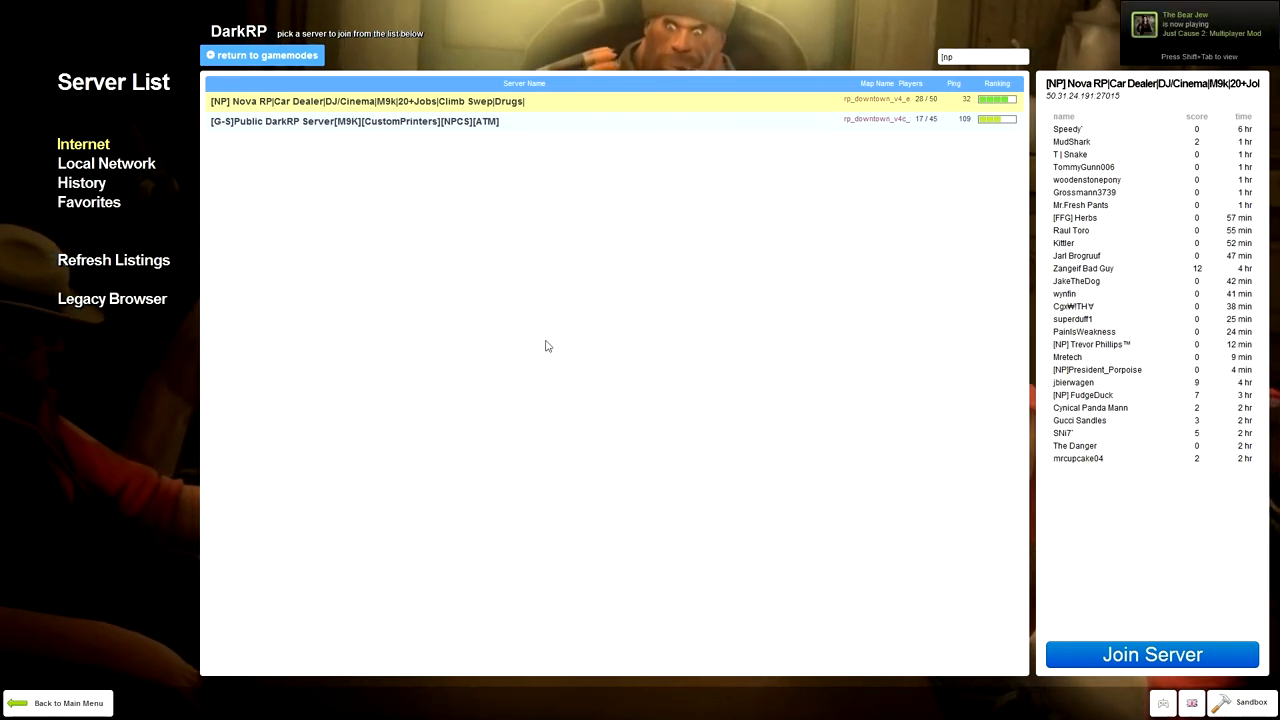
pyautogui.moveTo(519, 316)
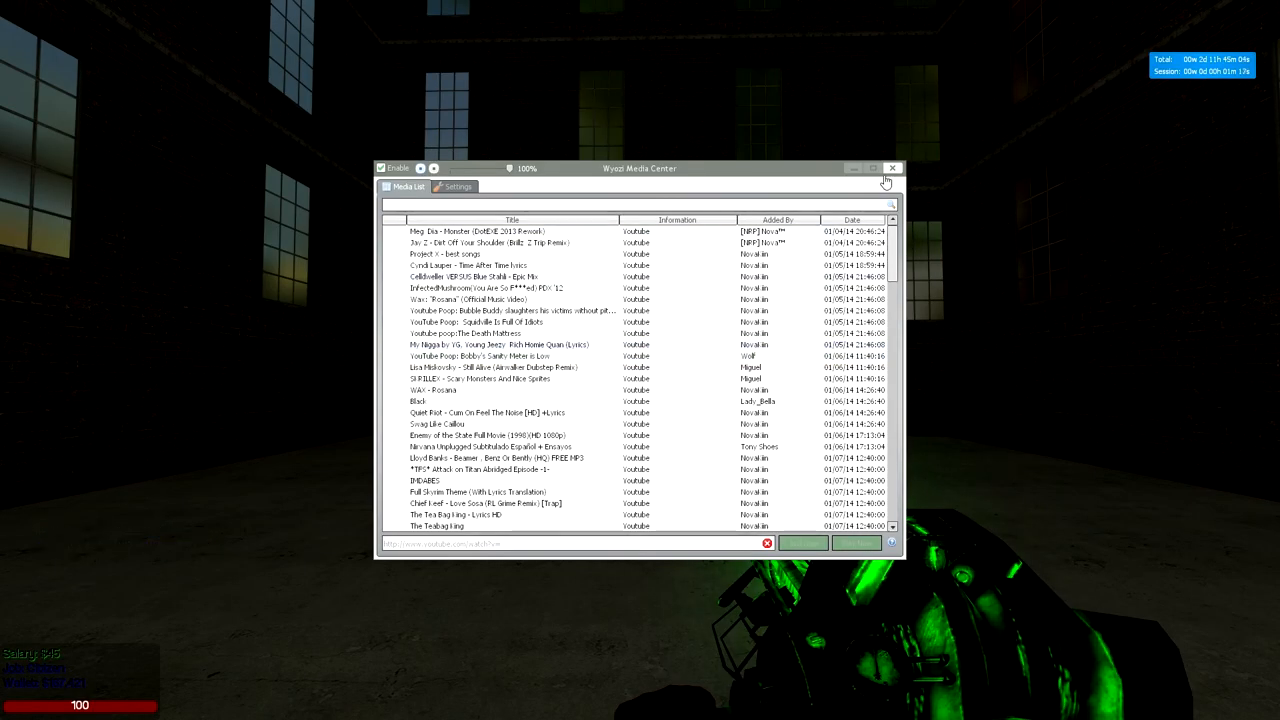
# Dismiss the Wyozi Media Center, read the ULX MOTD rules, and close them
pyautogui.click(891, 168)
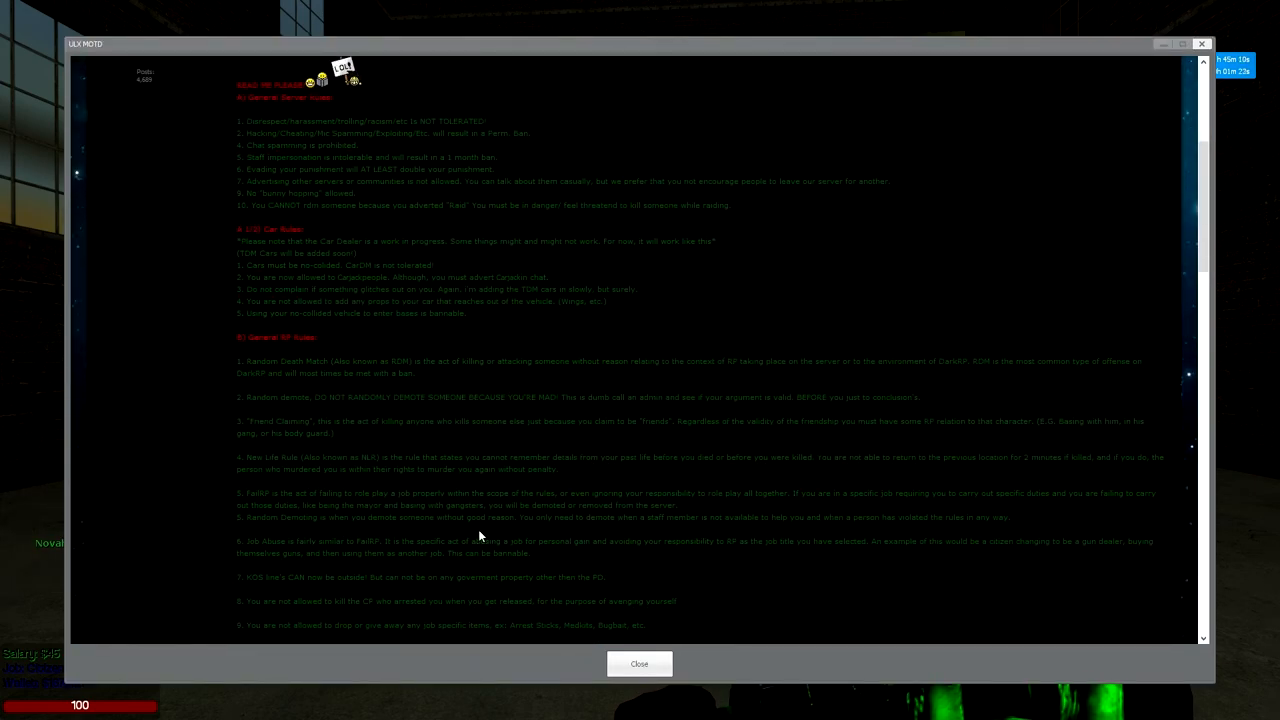
pyautogui.scroll(-3)
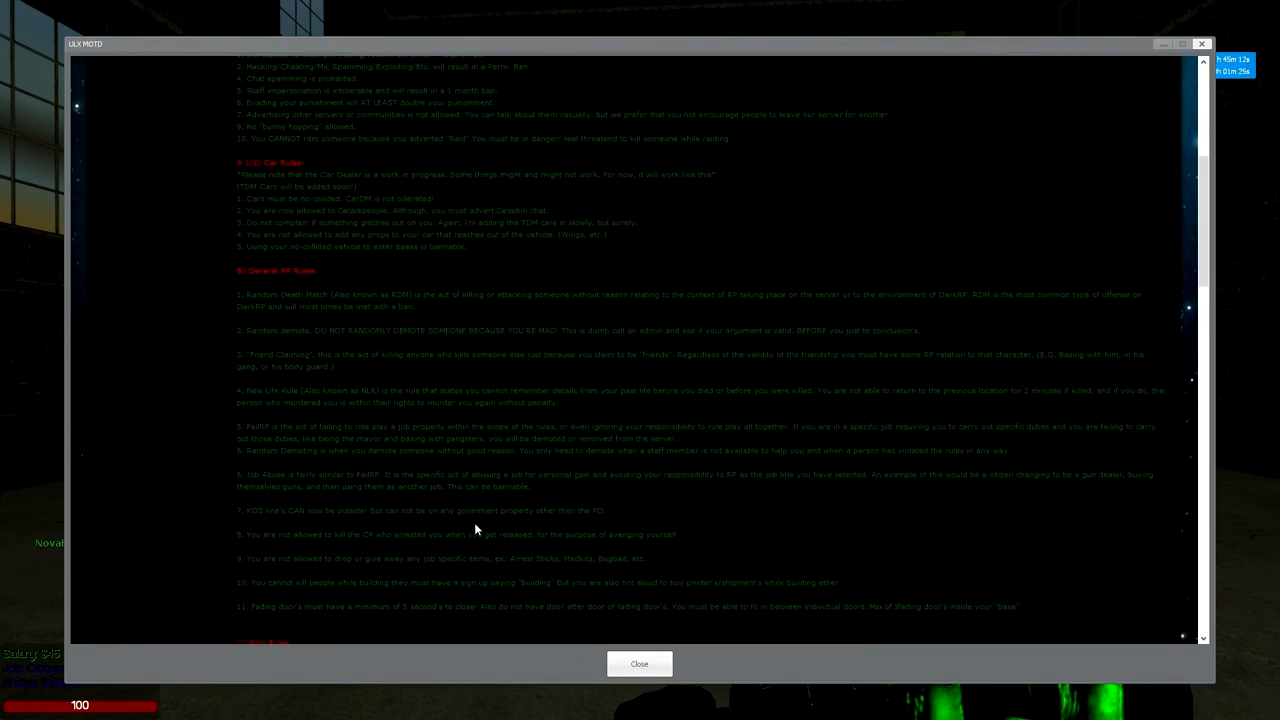
pyautogui.scroll(-3)
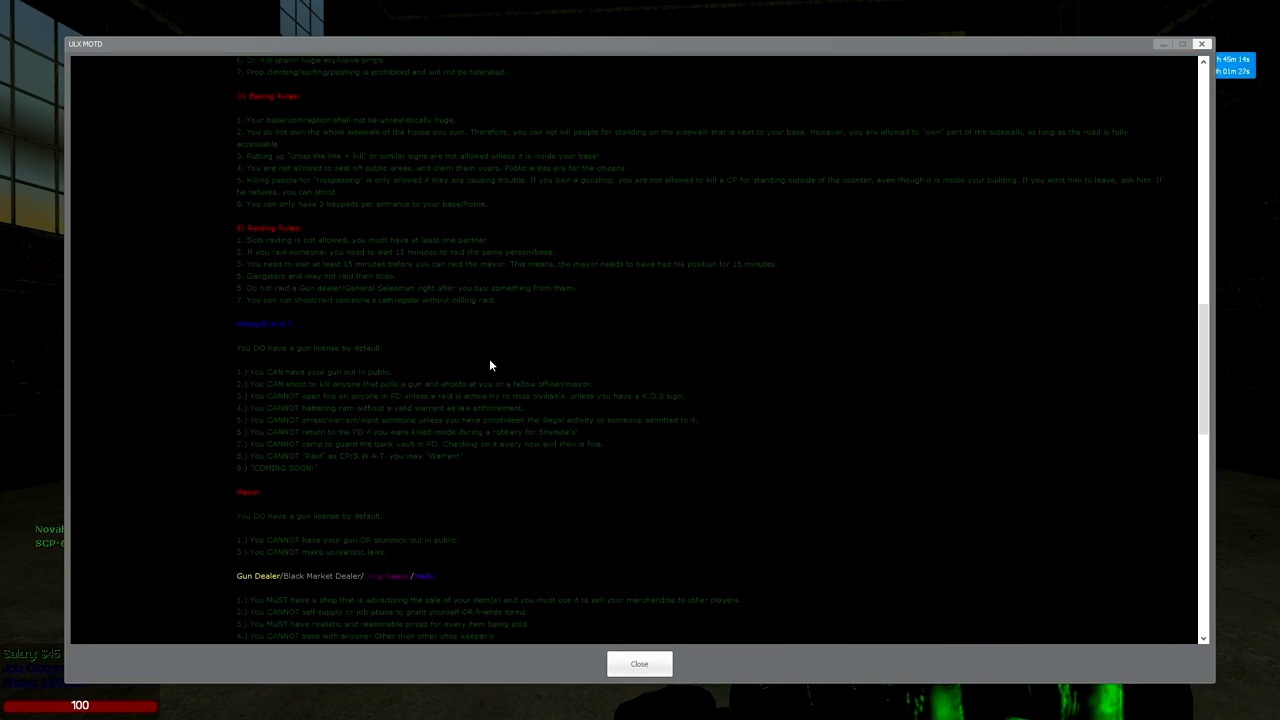
pyautogui.scroll(-3)
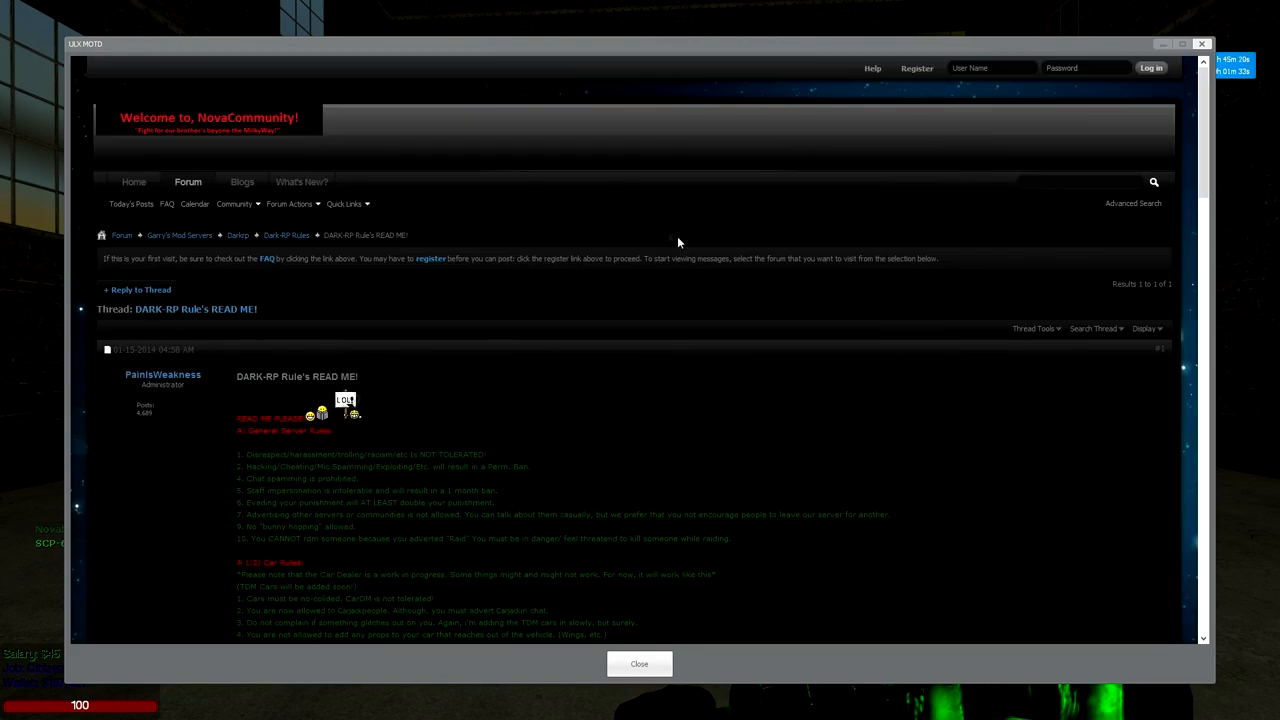
pyautogui.scroll(-3)
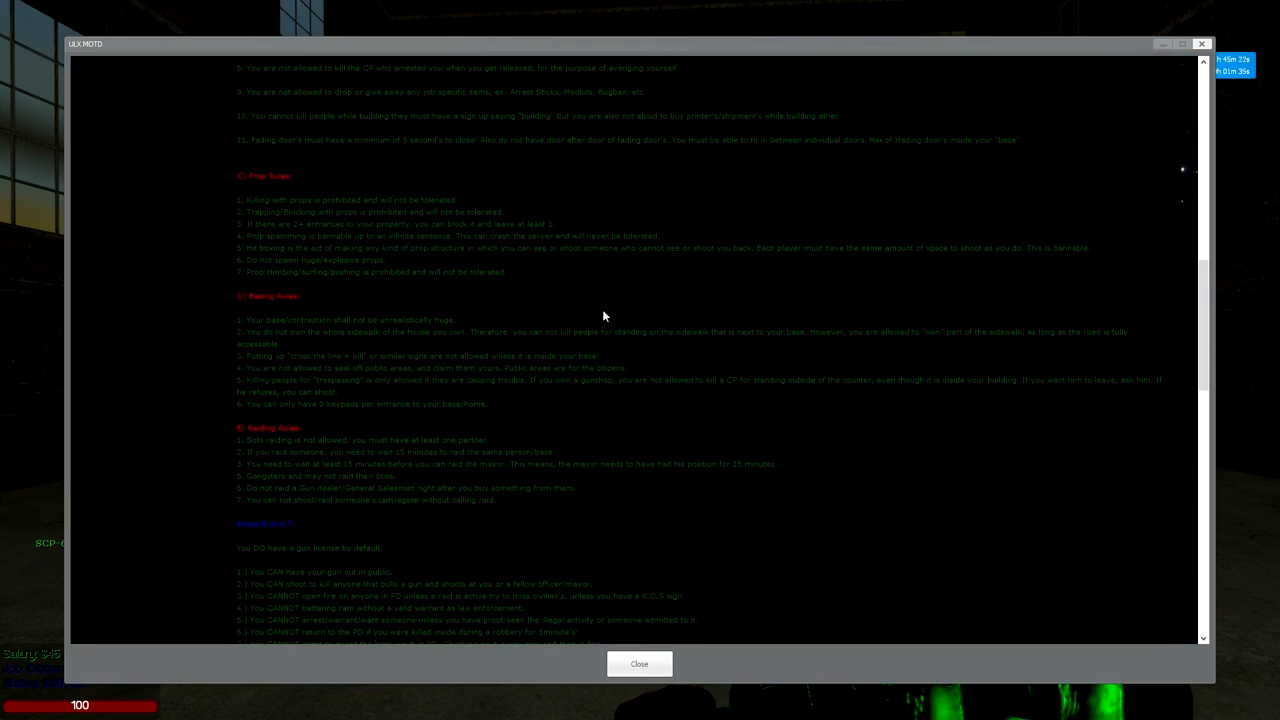
pyautogui.scroll(-3)
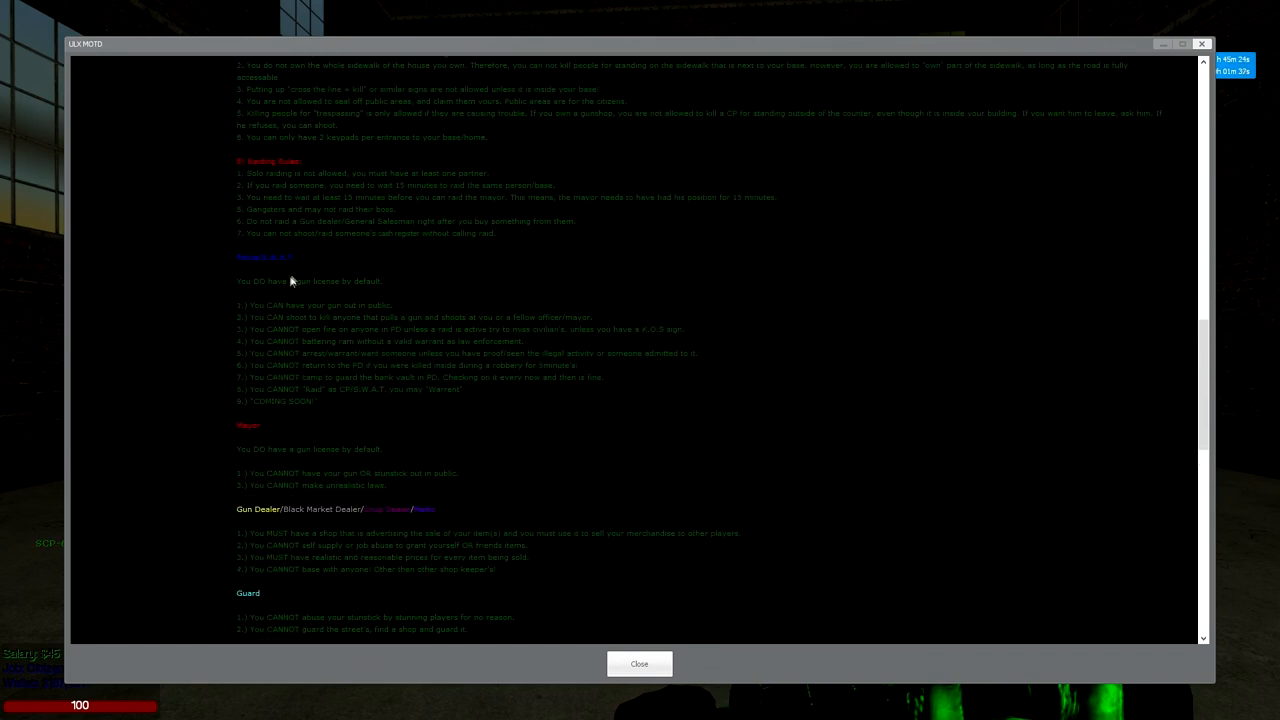
pyautogui.click(639, 664)
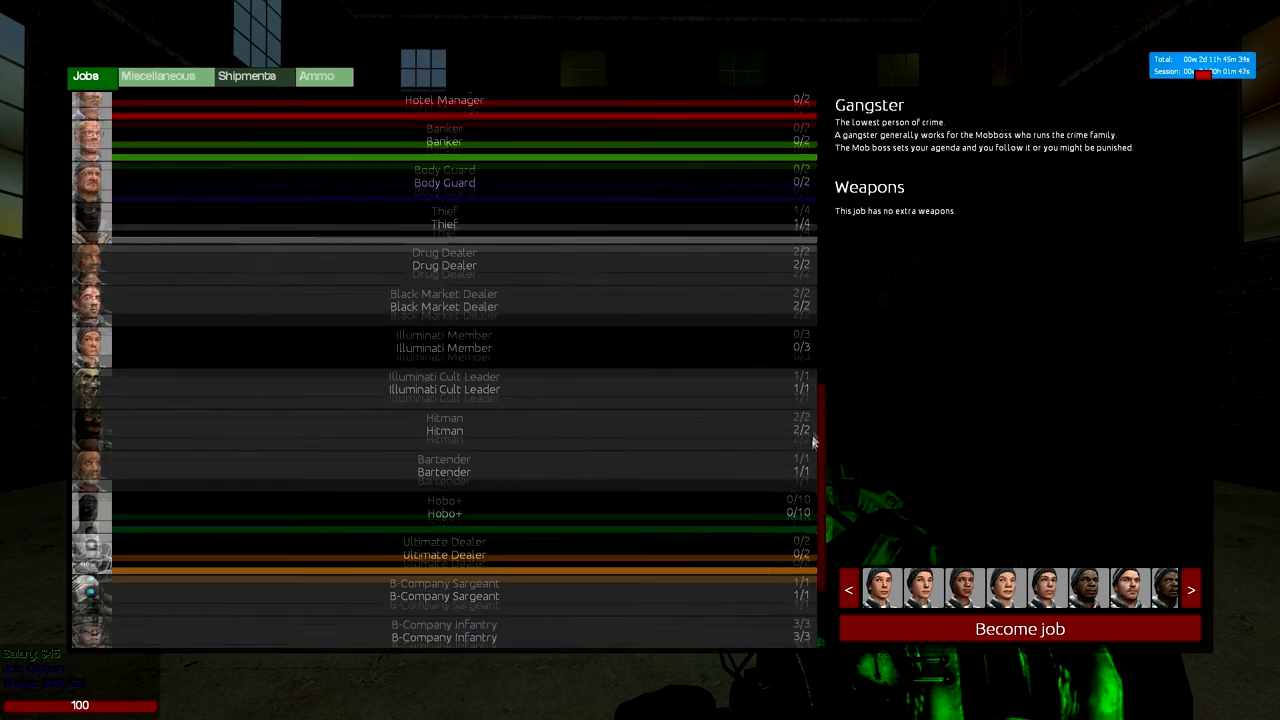
# Scroll the F4 Jobs list, then show the pistol, shotgun, rifle and 357 ammo prices
pyautogui.scroll(-3)
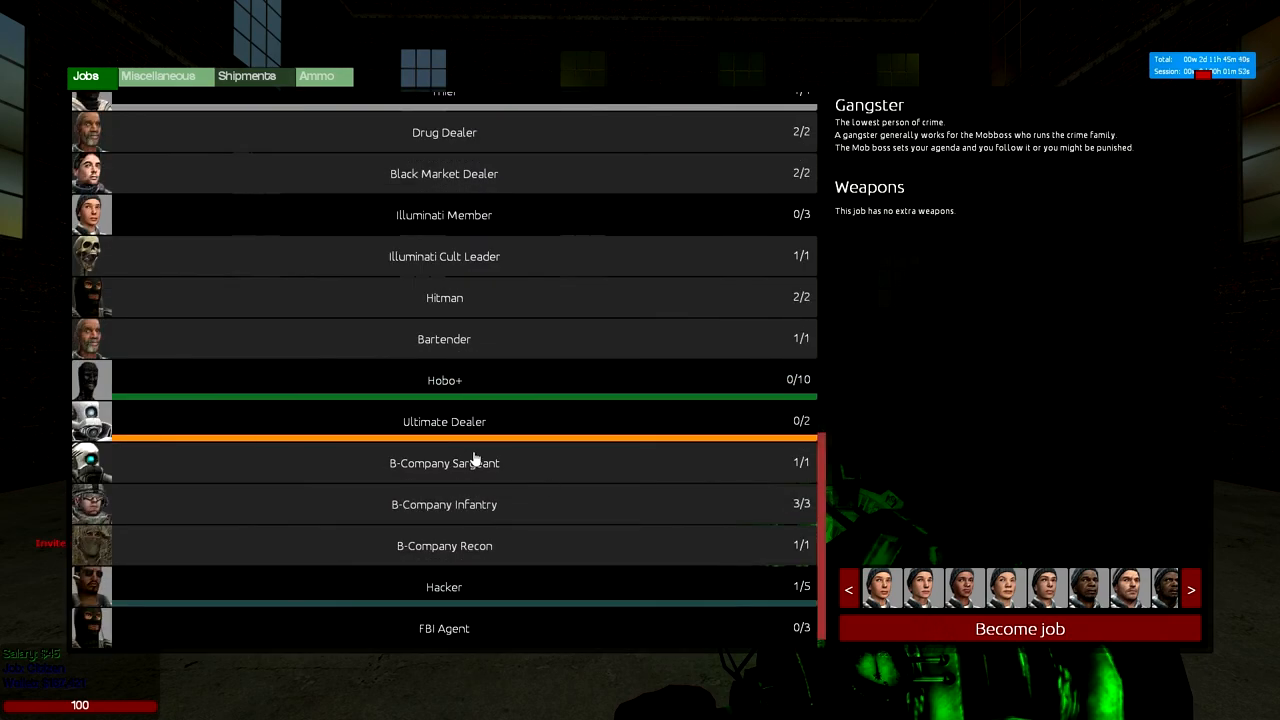
pyautogui.moveTo(463, 443)
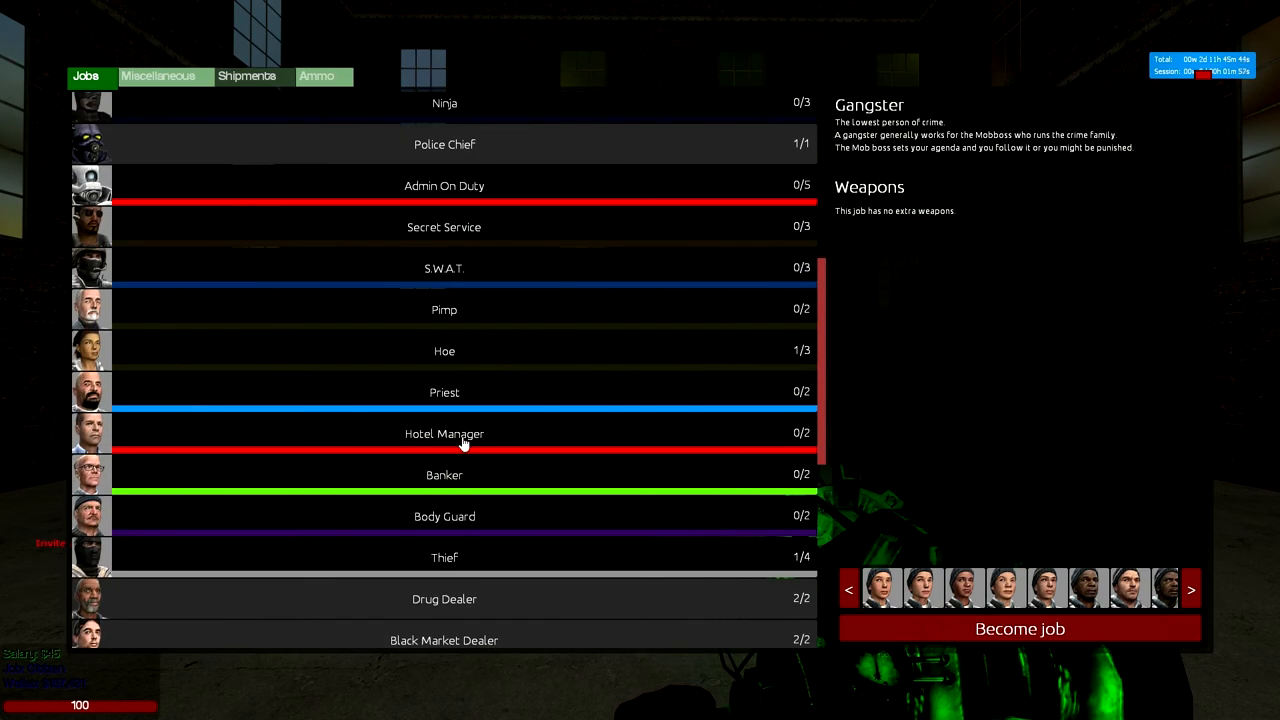
pyautogui.scroll(-3)
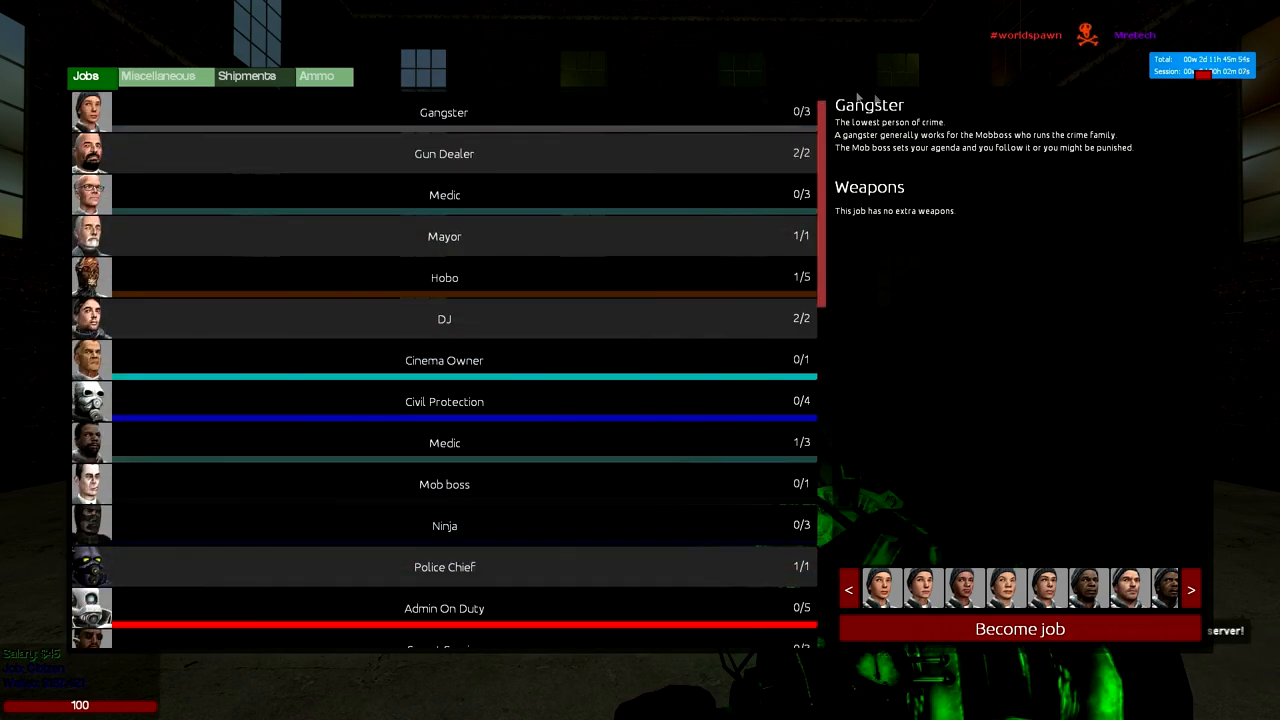
pyautogui.scroll(-3)
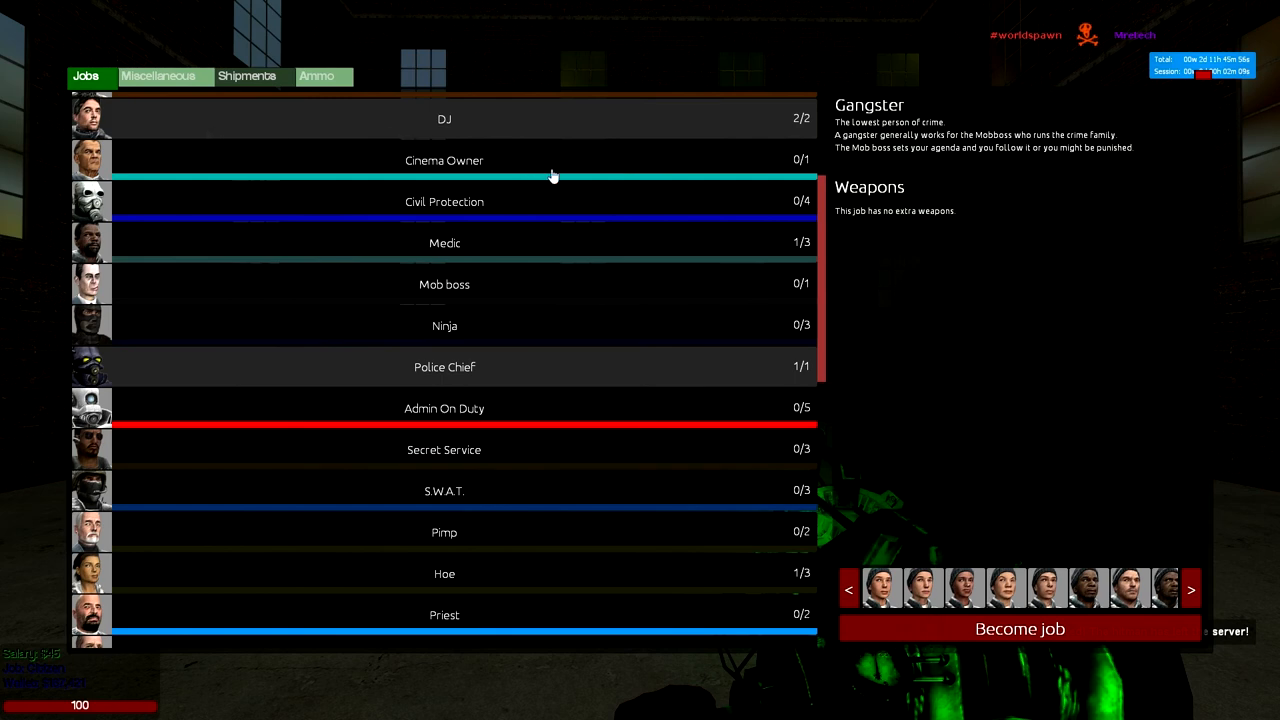
pyautogui.scroll(-3)
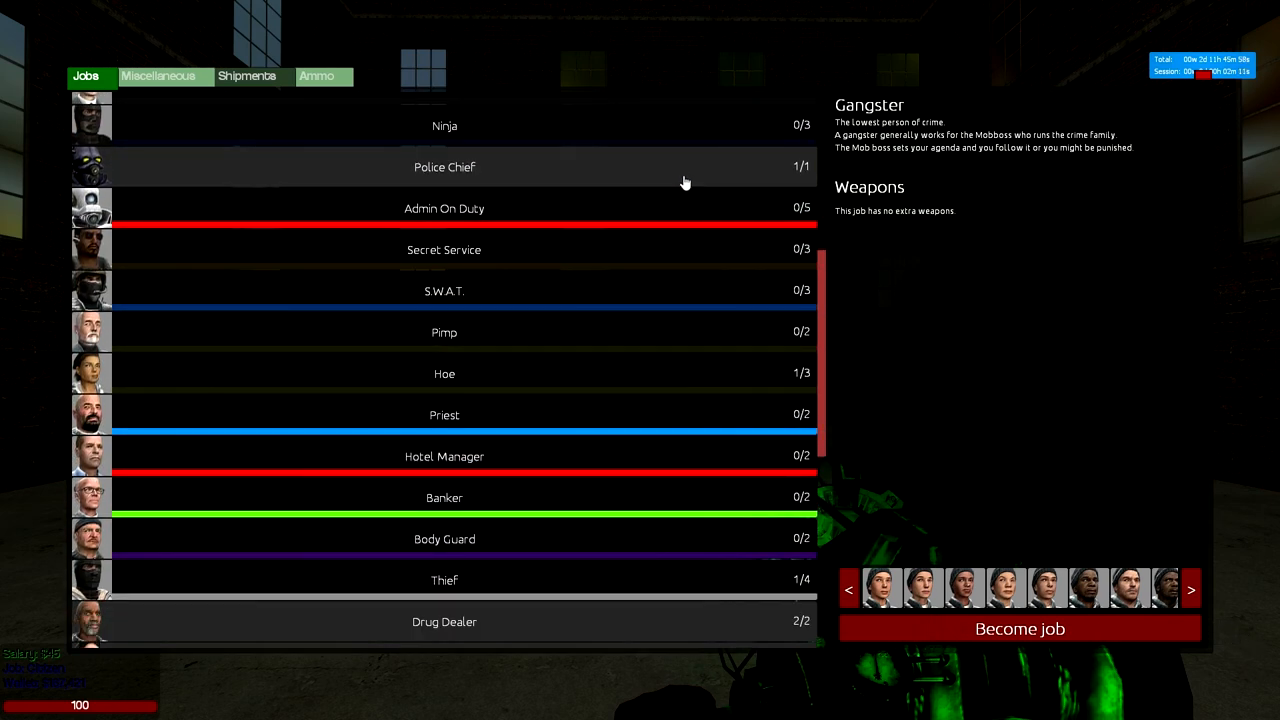
pyautogui.scroll(-3)
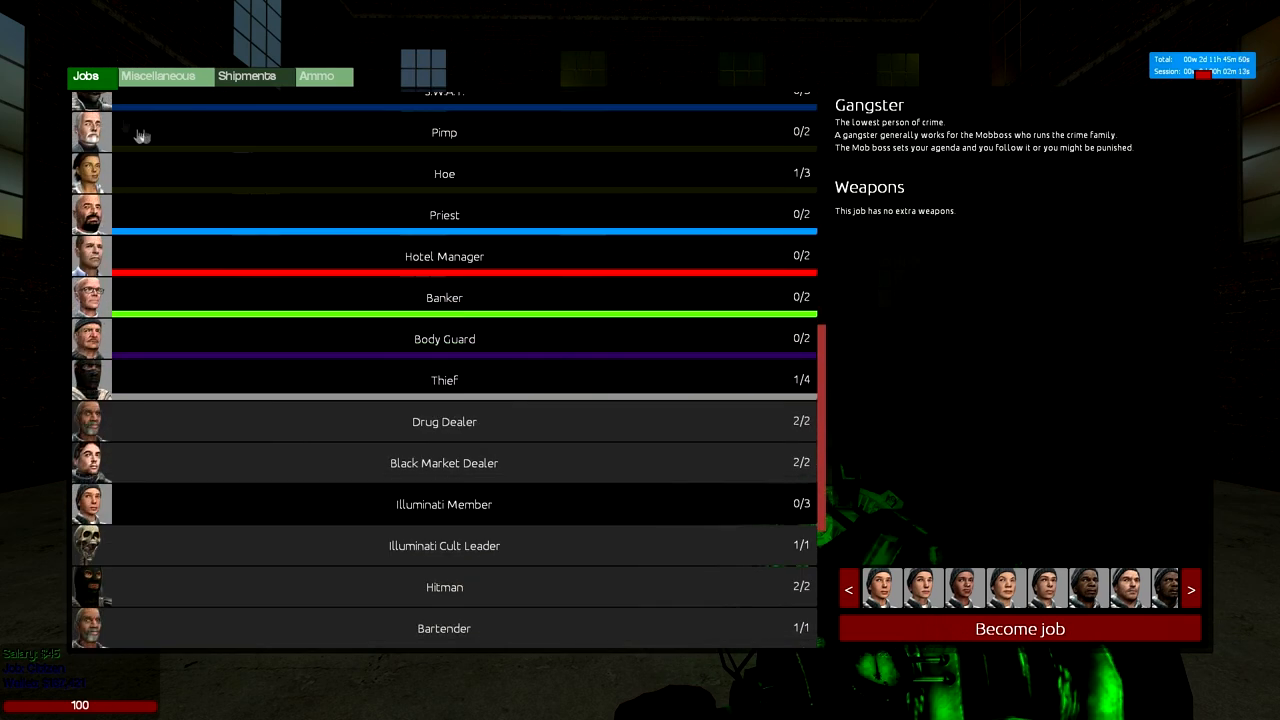
pyautogui.click(316, 76)
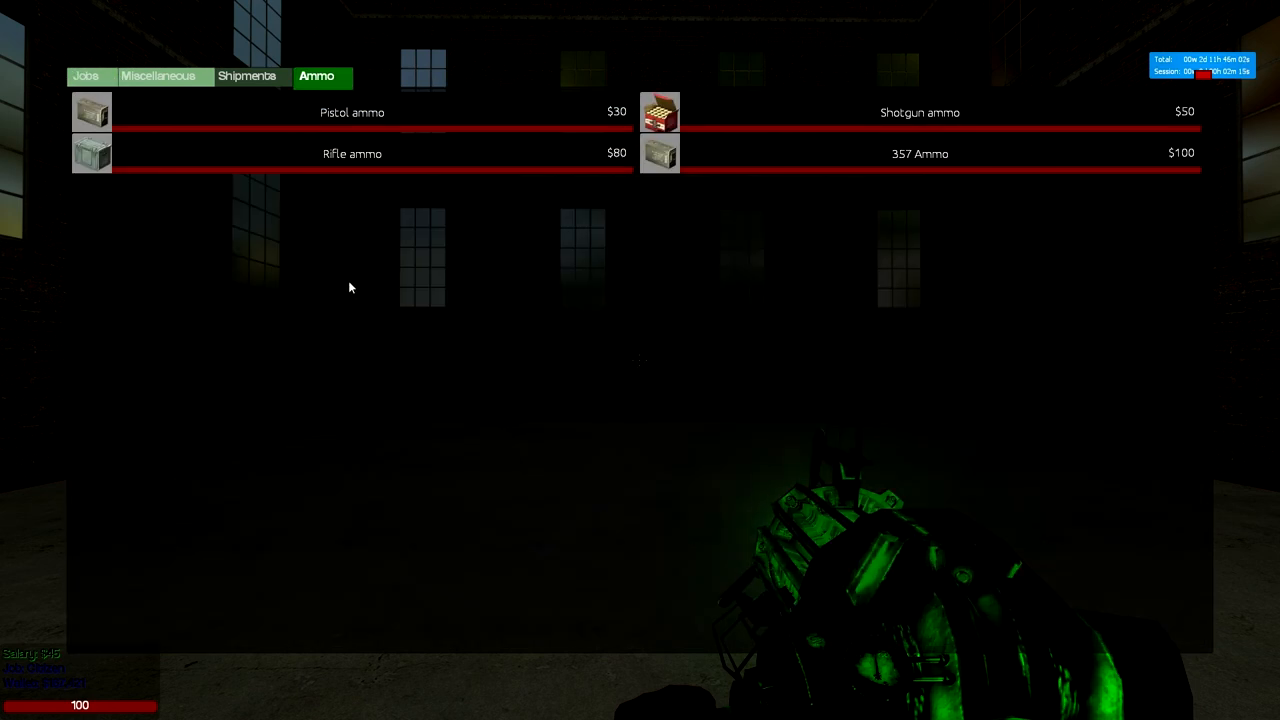
pyautogui.moveTo(402, 288)
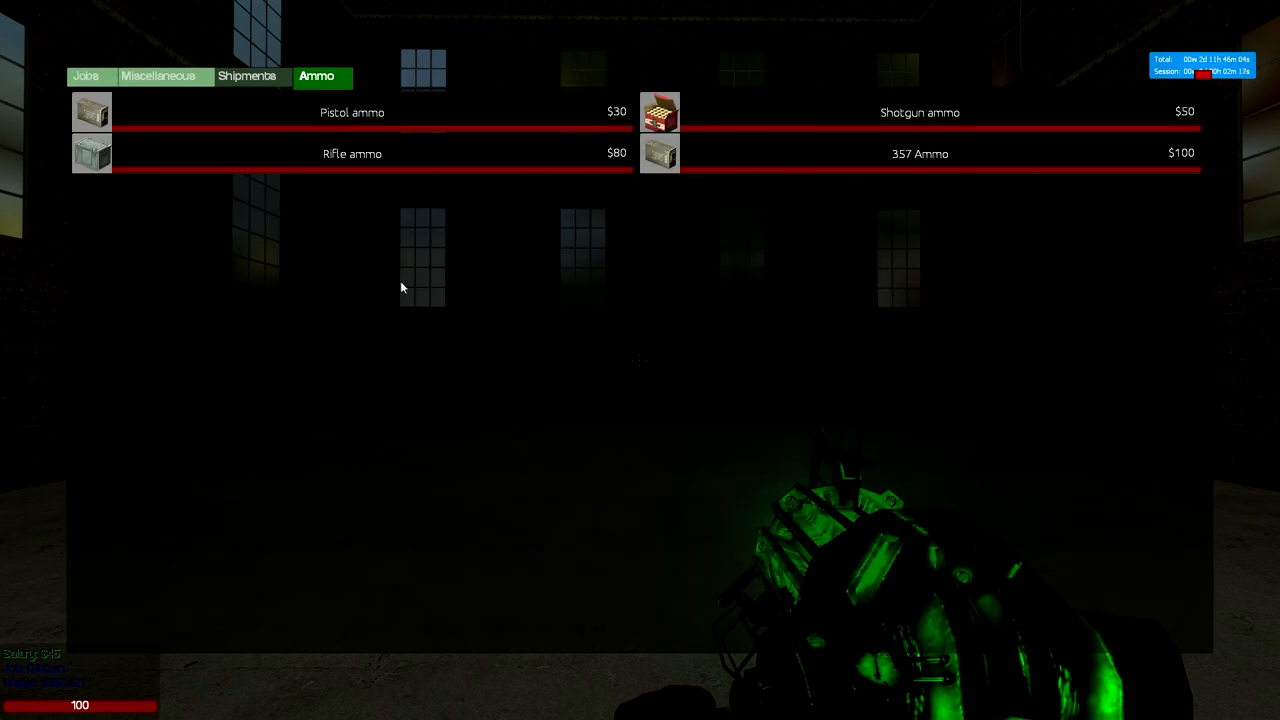
# View the cash register and money printer prices on the Miscellaneous page
pyautogui.click(158, 76)
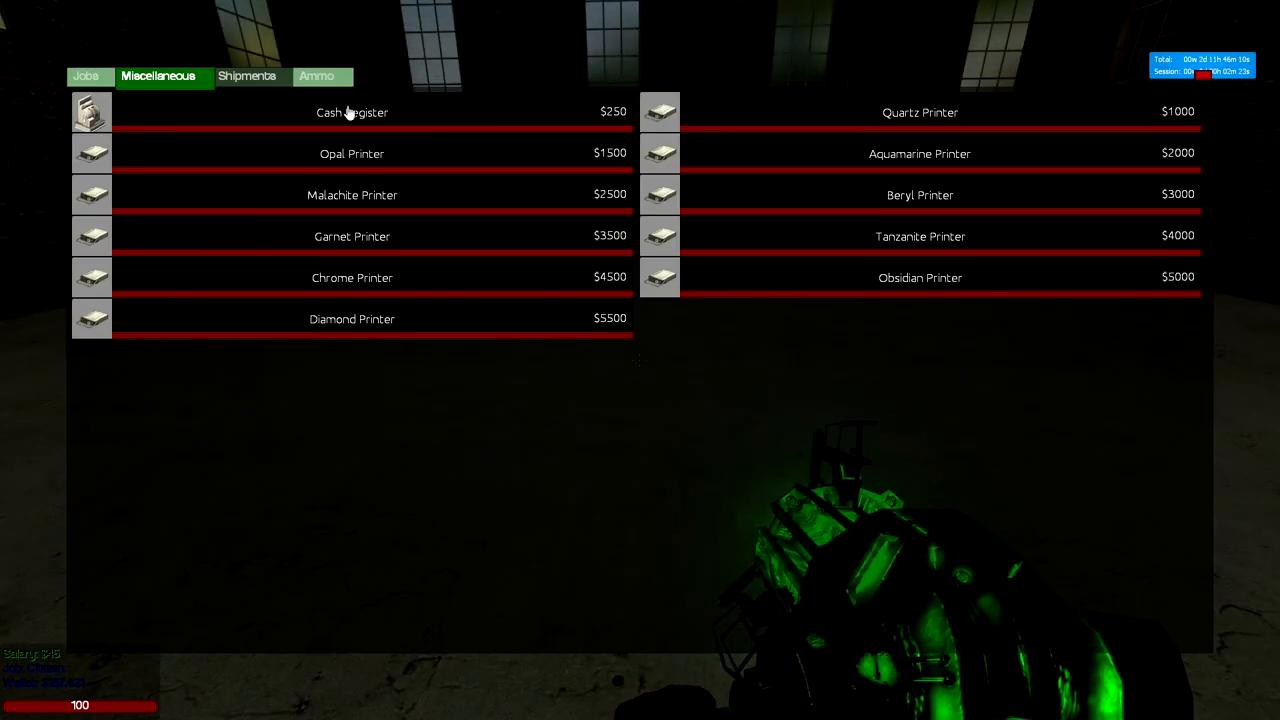
pyautogui.click(352, 112)
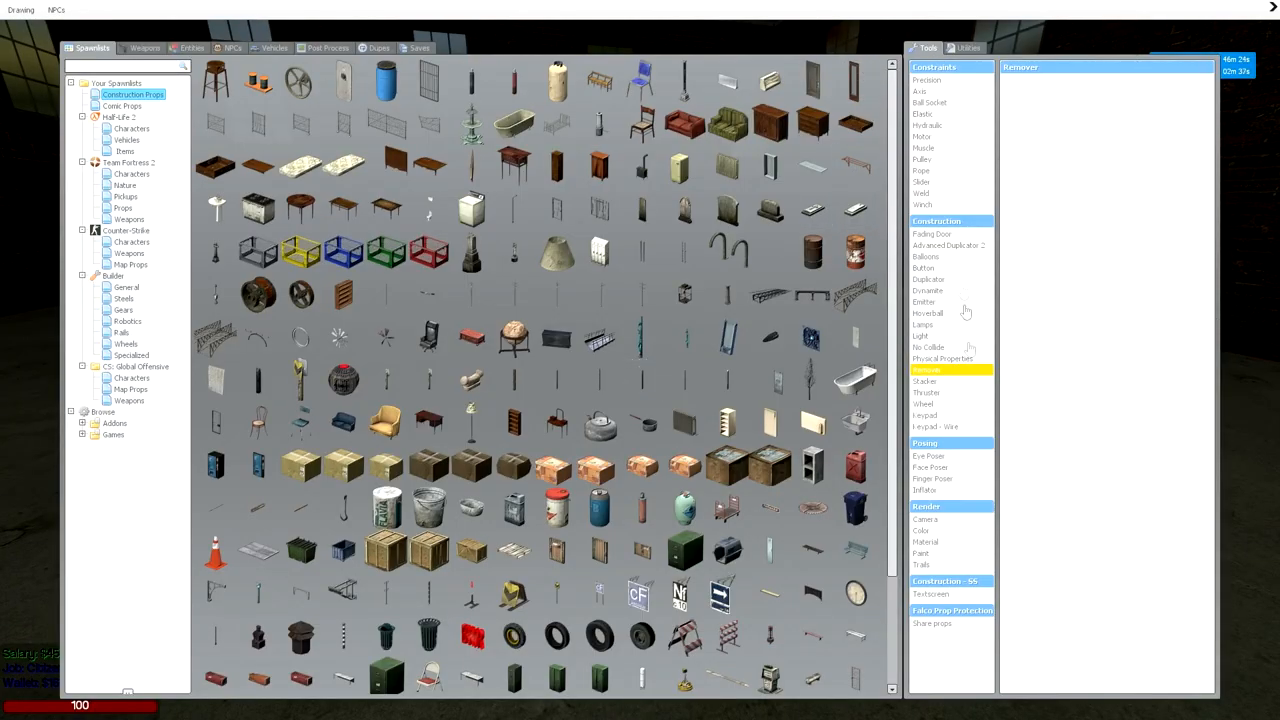
# Select the Fading Door tool under Construction in the spawn menu
pyautogui.click(948, 245)
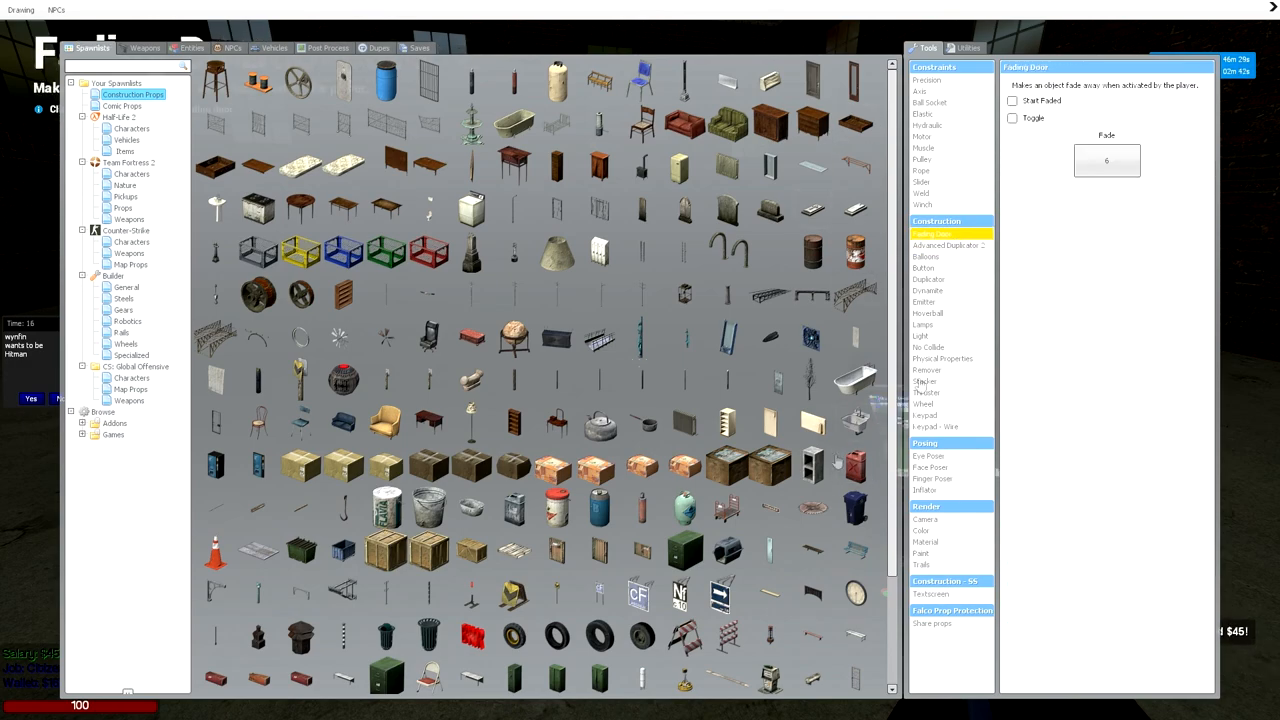
pyautogui.click(931, 593)
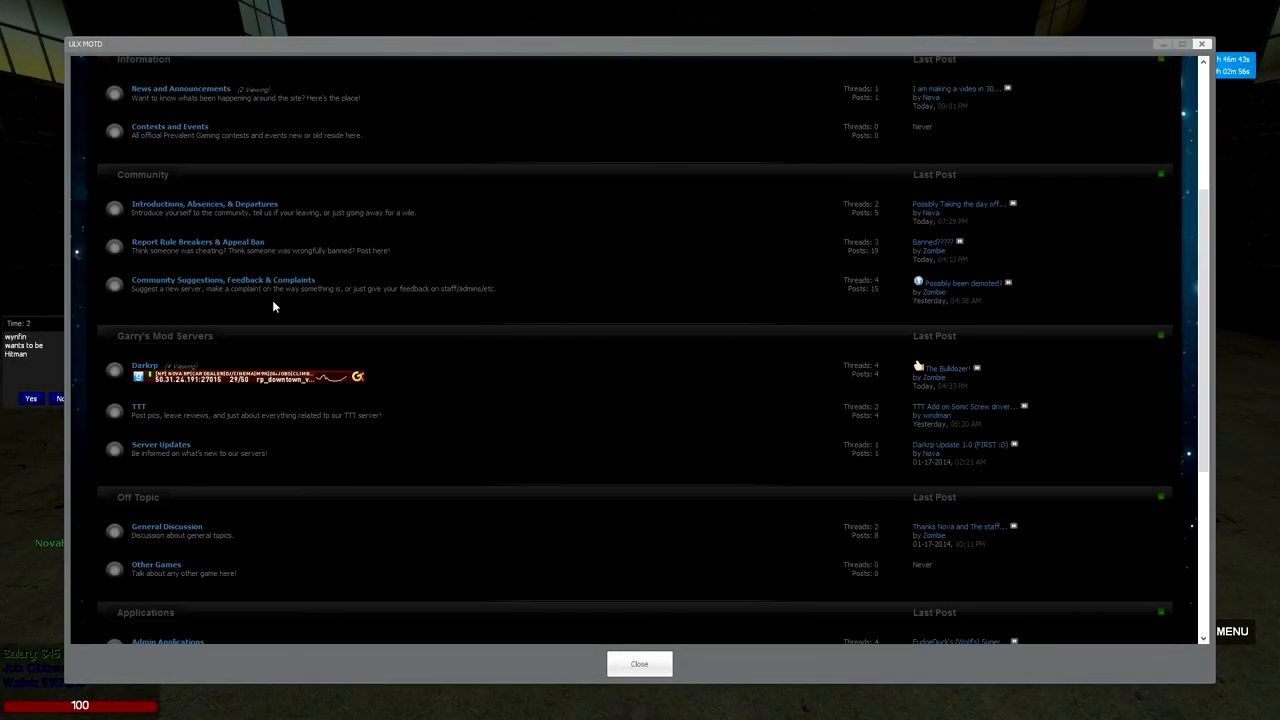
# Scroll through the MOTD forum boards and close the window
pyautogui.scroll(3)
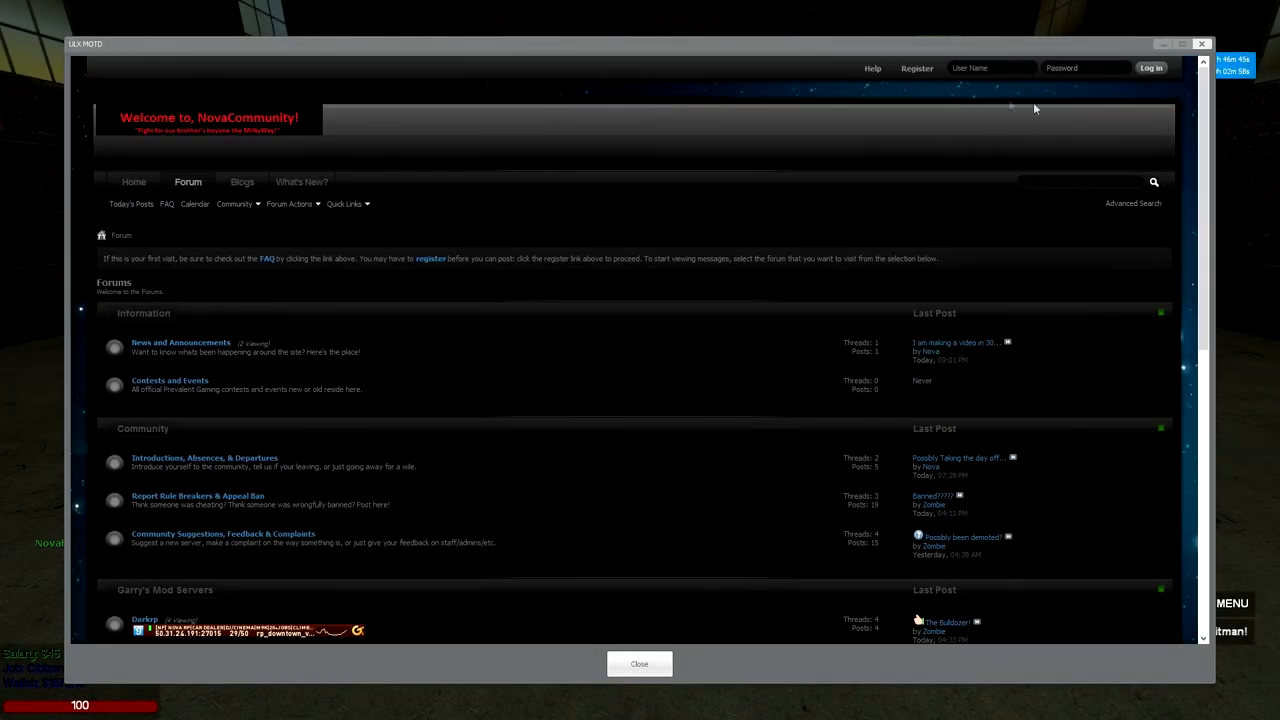
pyautogui.scroll(-3)
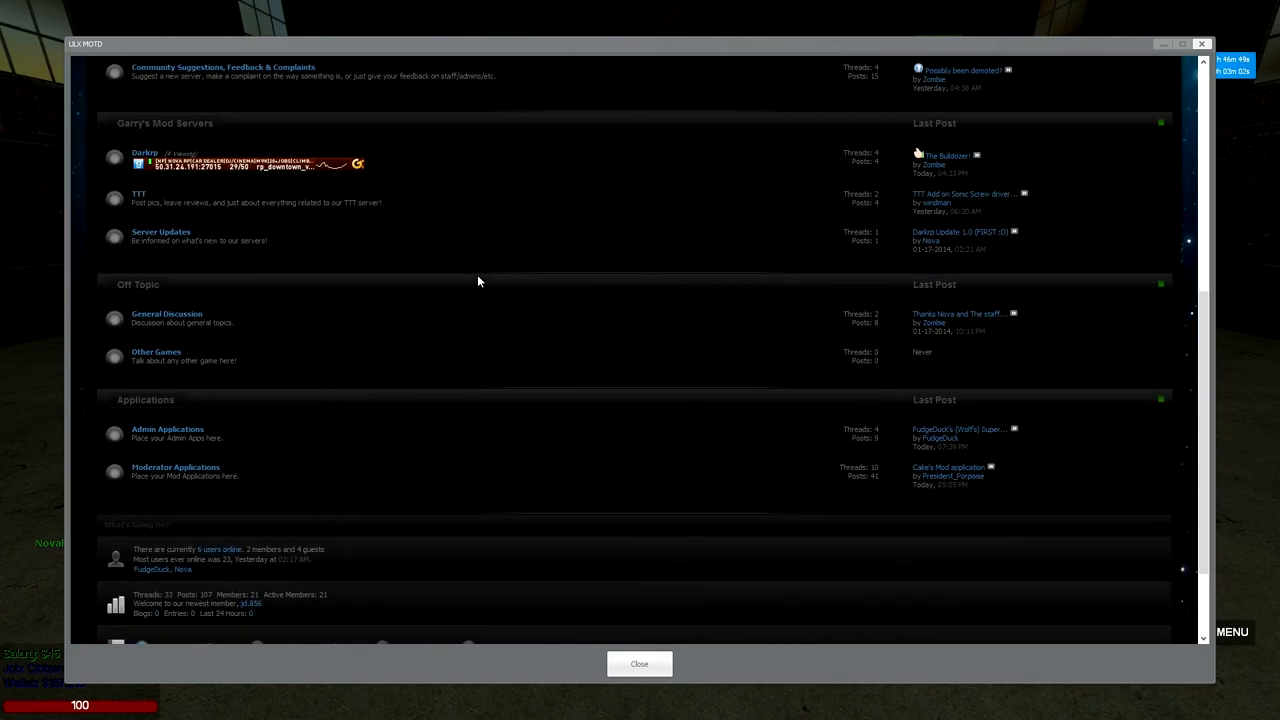
pyautogui.scroll(-3)
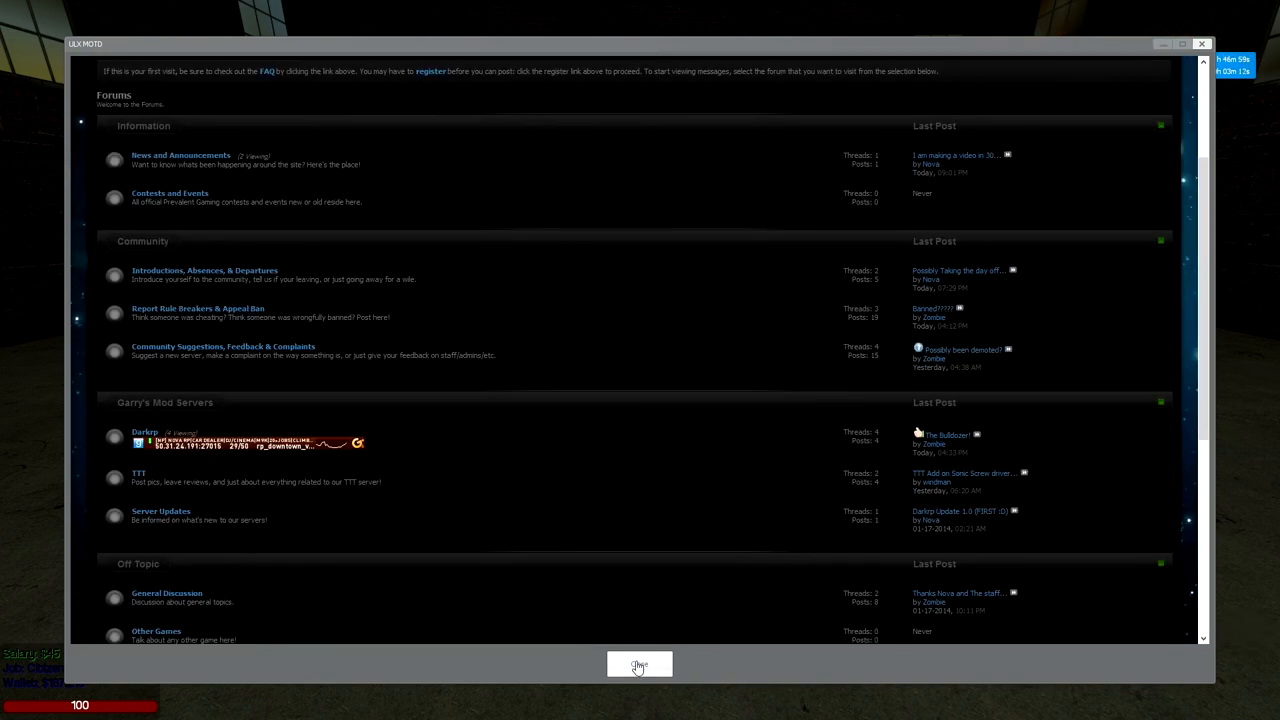
pyautogui.click(639, 664)
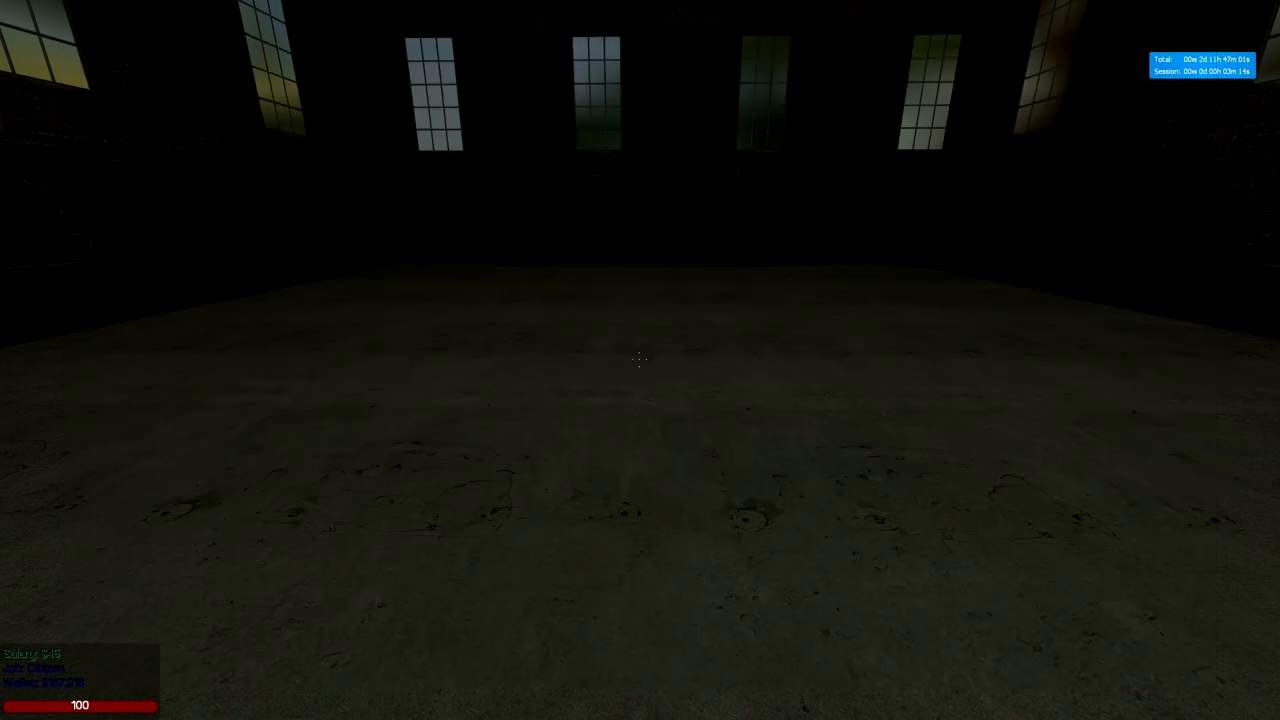
# View the Tab scoreboard of players and jobs, then enter the car dealer garage
pyautogui.press('Tab')
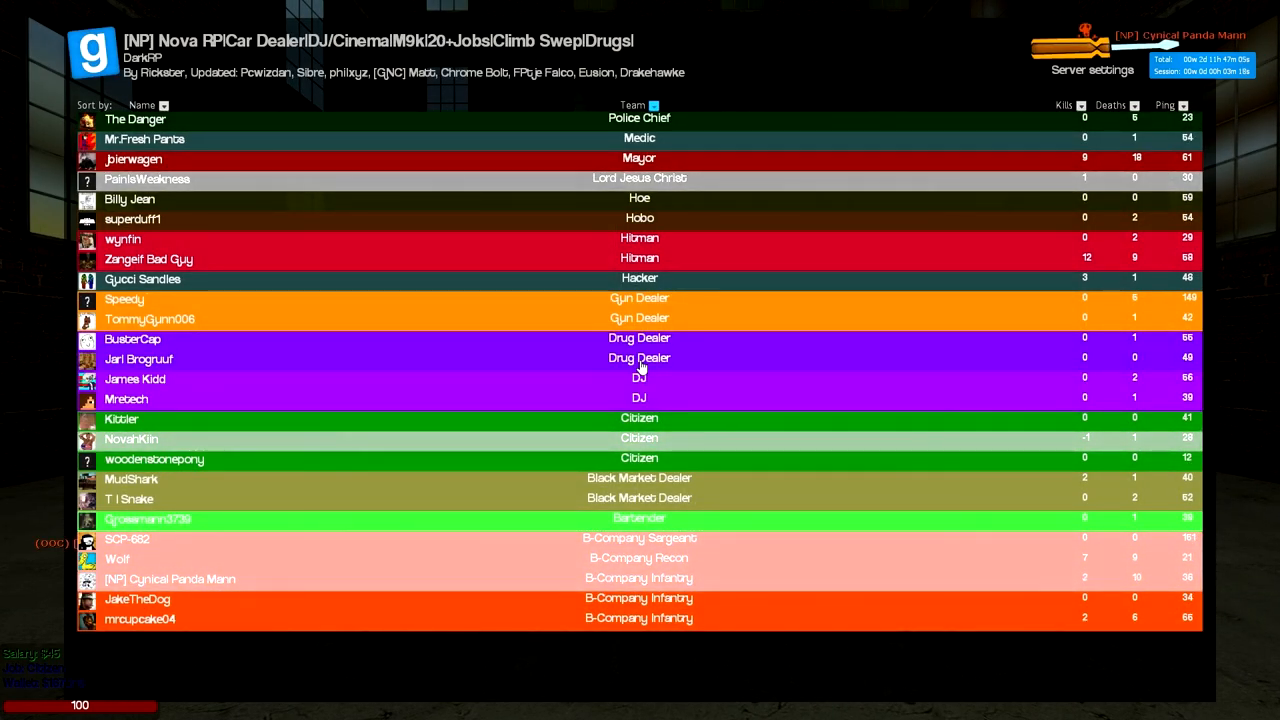
pyautogui.press('tab')
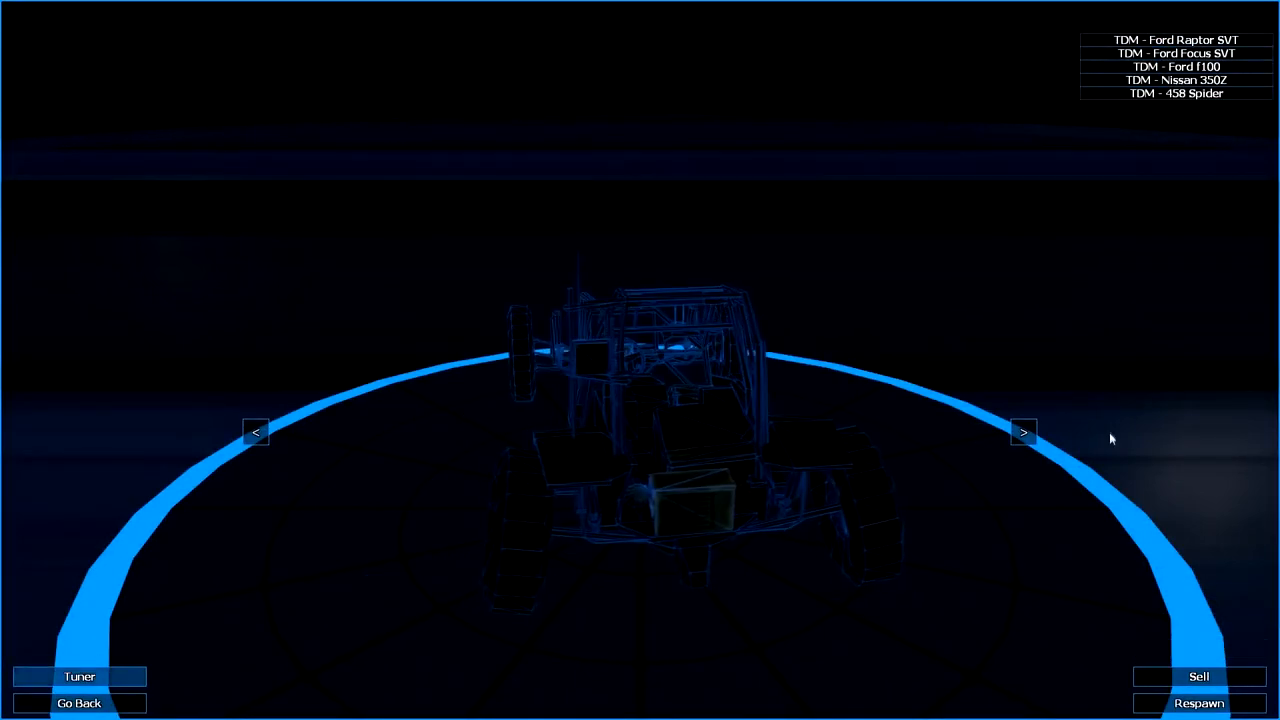
# Cycle through three garage cars starting with the Ford Focus SVT, then exit
pyautogui.click(1023, 431)
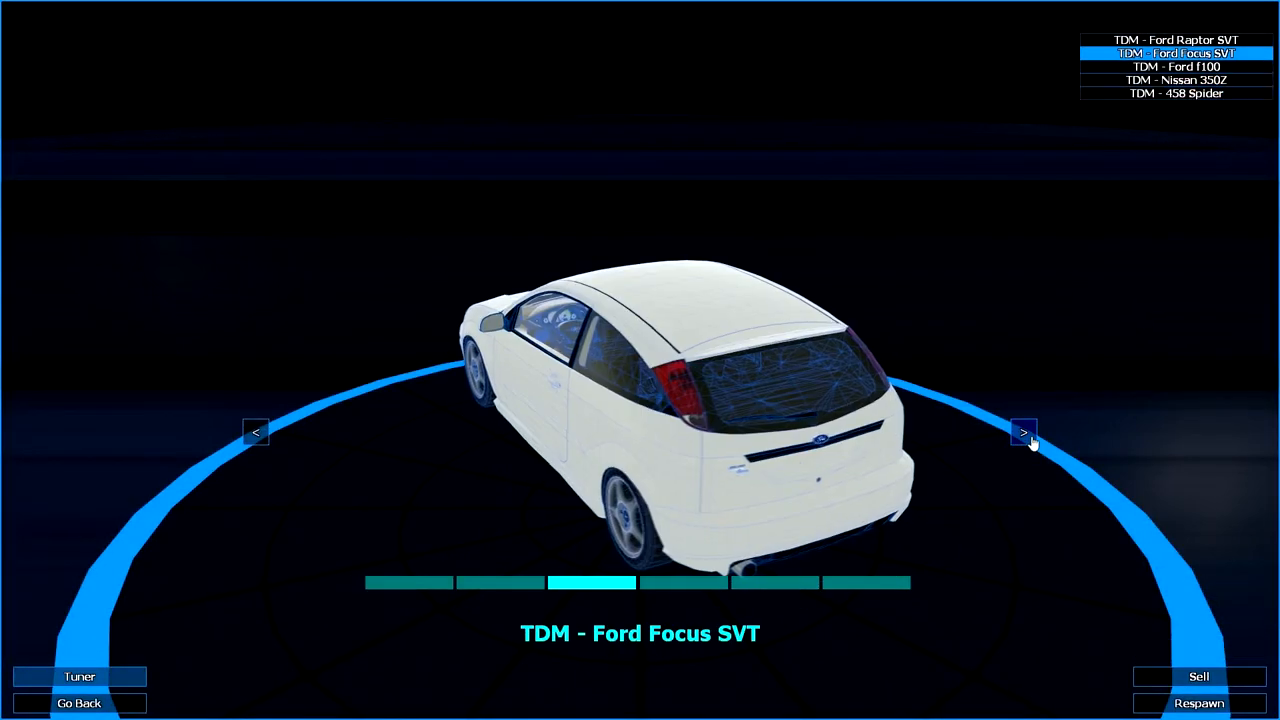
pyautogui.click(1023, 431)
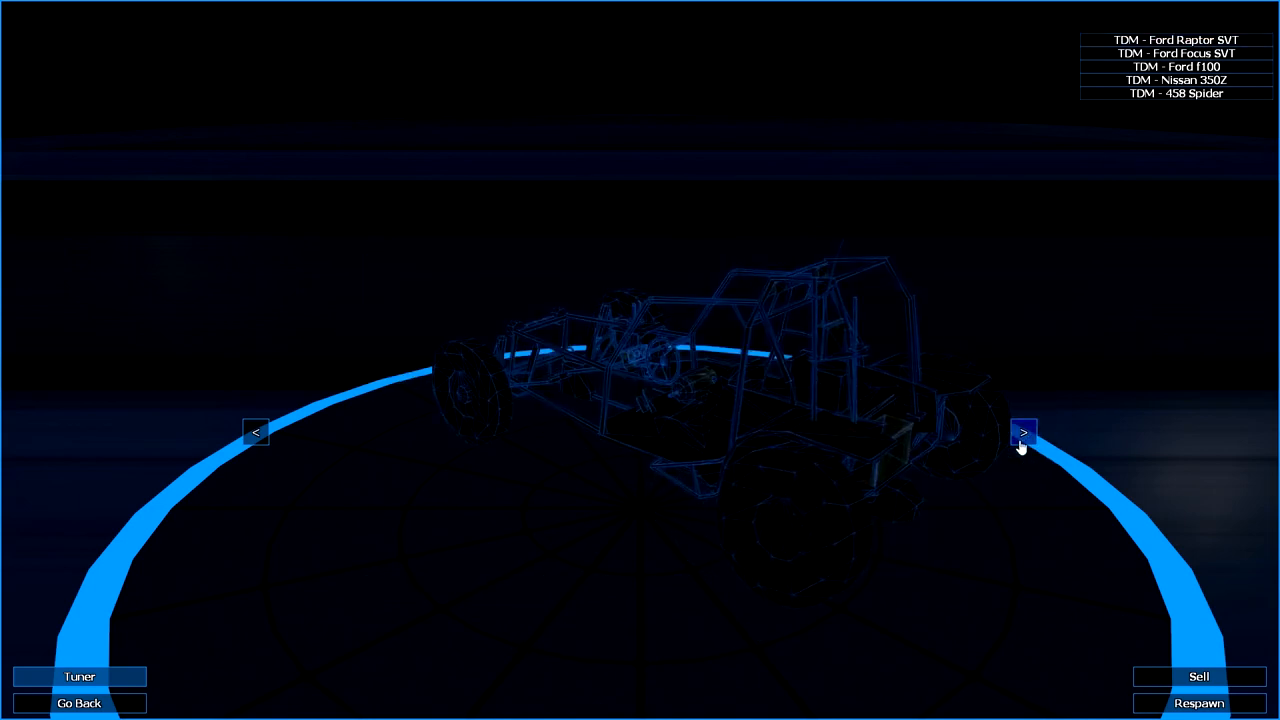
pyautogui.click(1023, 431)
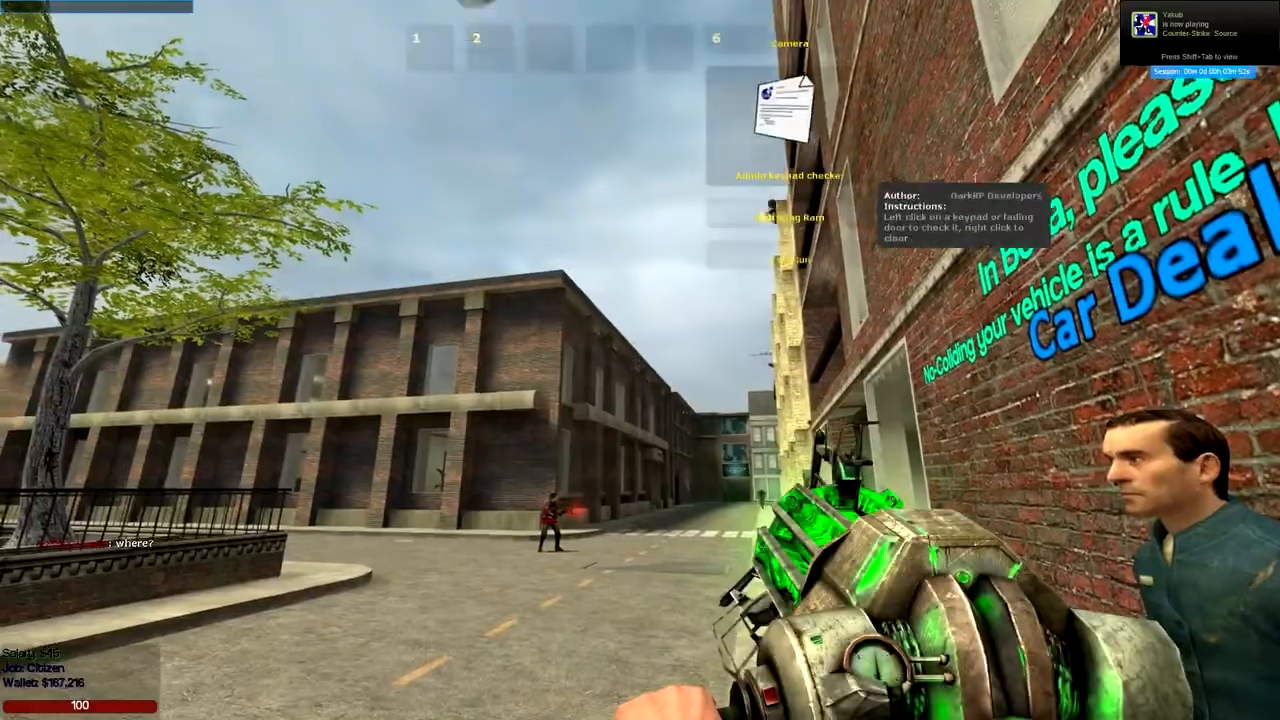
# Equip the Remover toolgun and bring up the Q spawn menu
pyautogui.press('q')
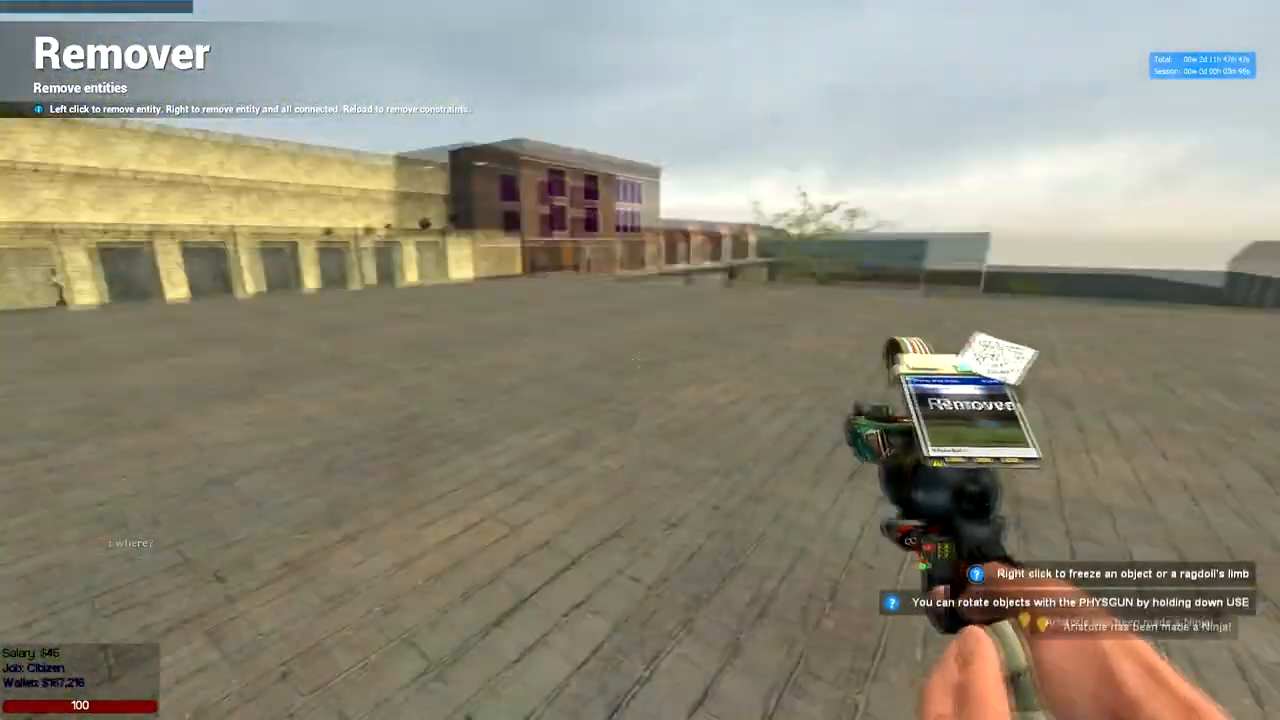
pyautogui.press('q')
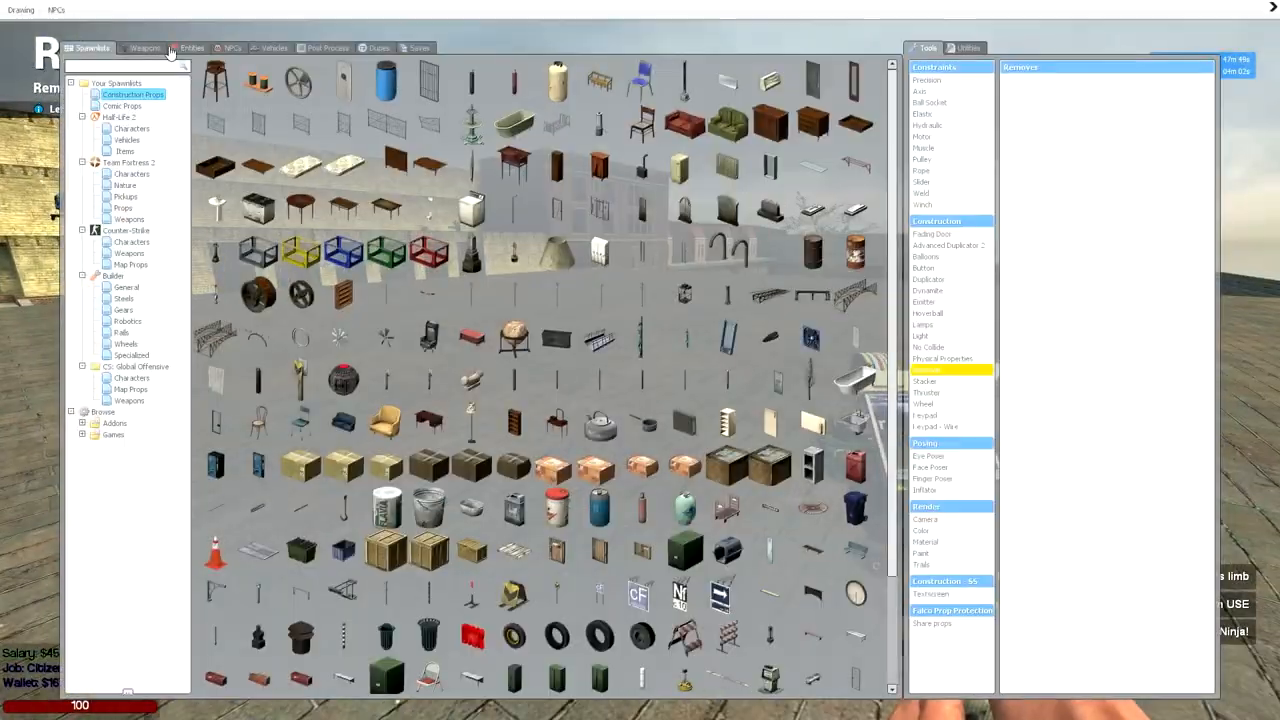
# Browse the Wyozi entities, open the Wyozi Media Center's shared media list, and close it
pyautogui.click(192, 47)
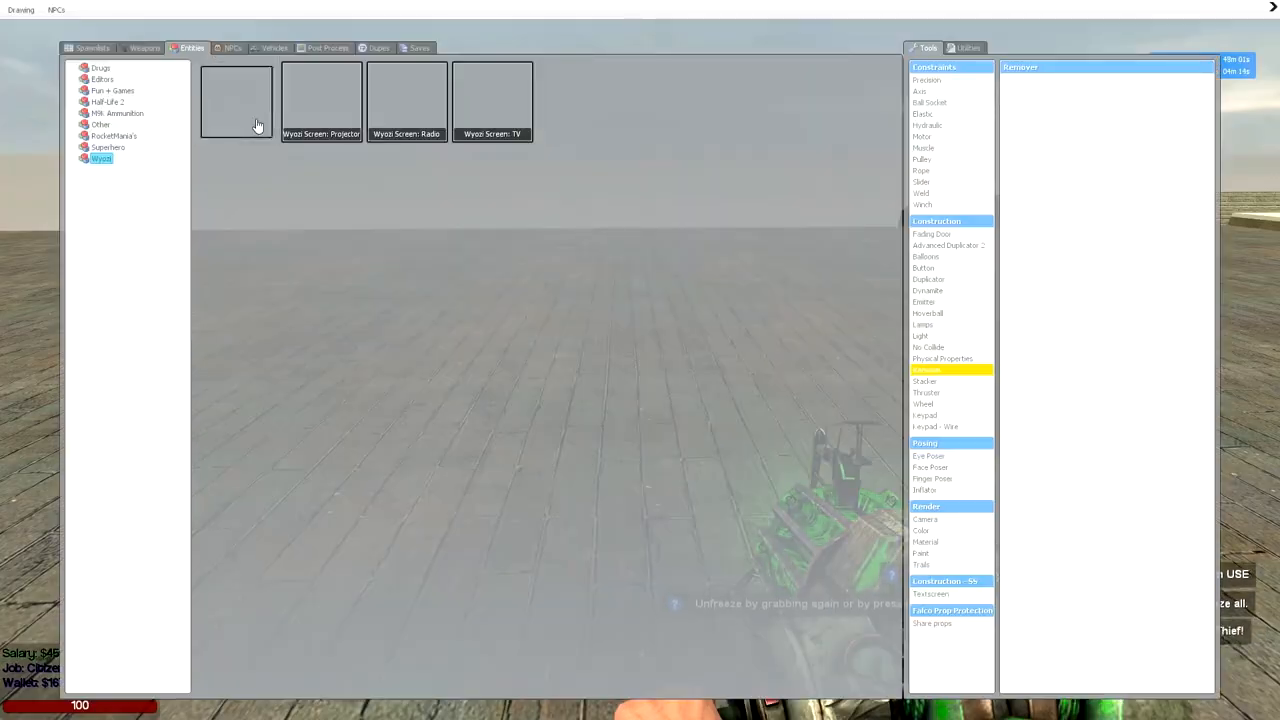
pyautogui.click(236, 100)
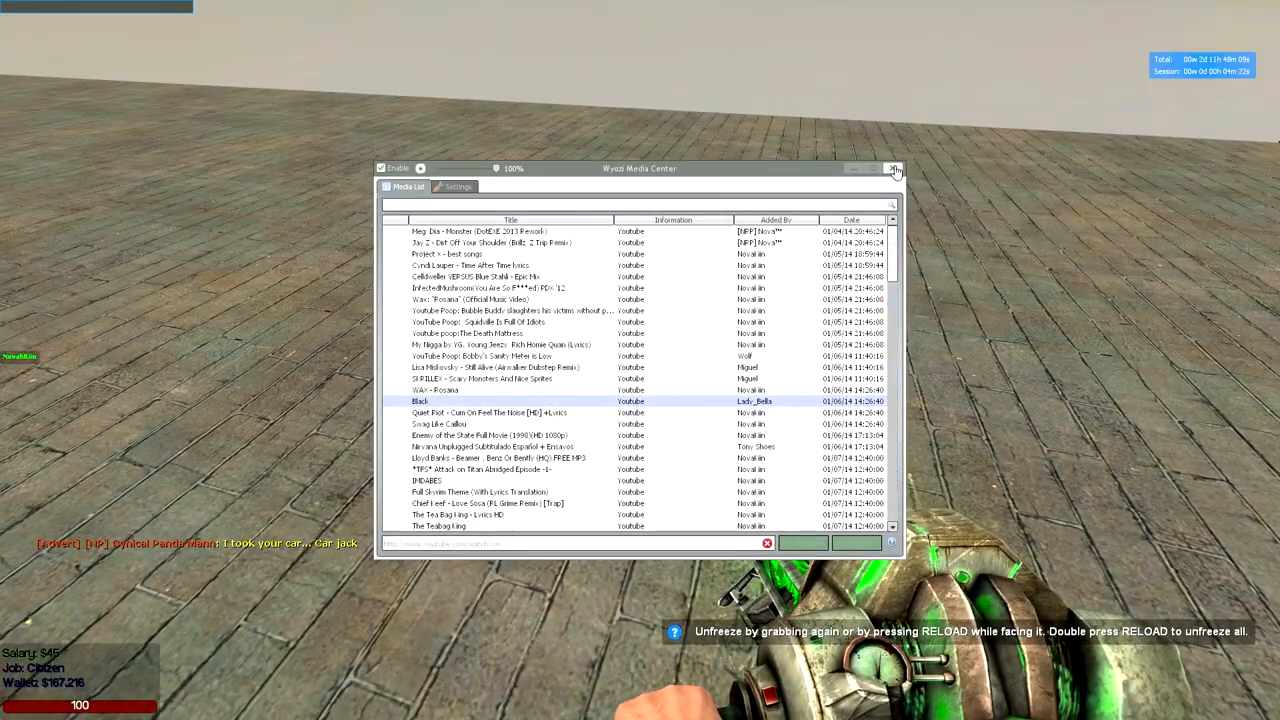
pyautogui.click(893, 168)
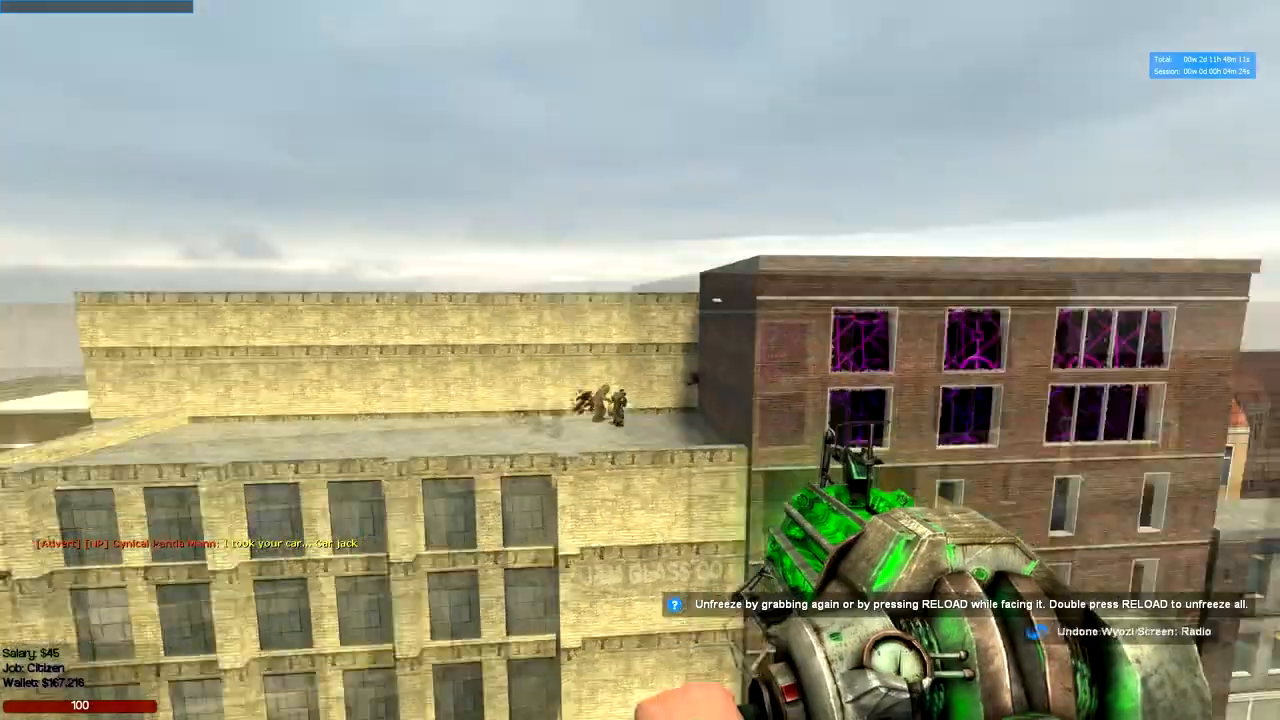